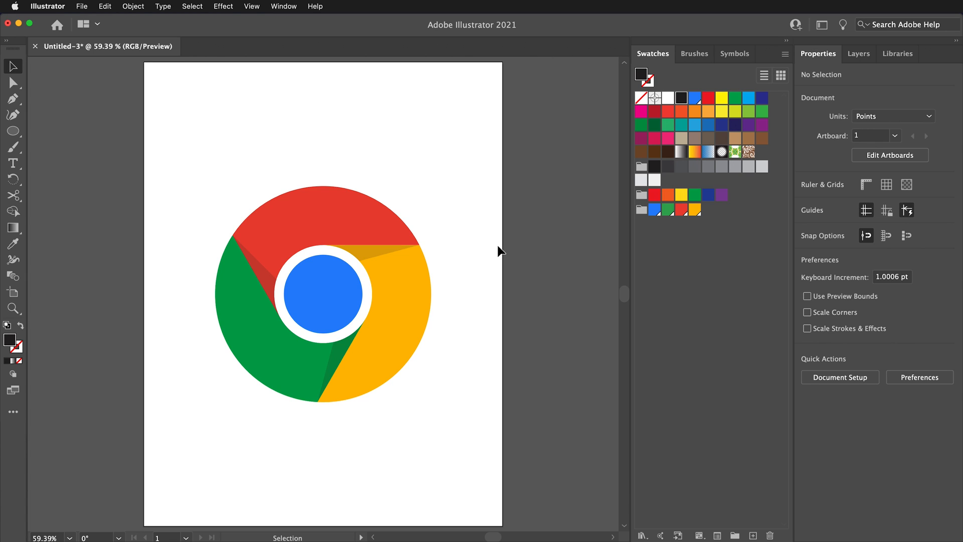
mouse_move(502, 209)
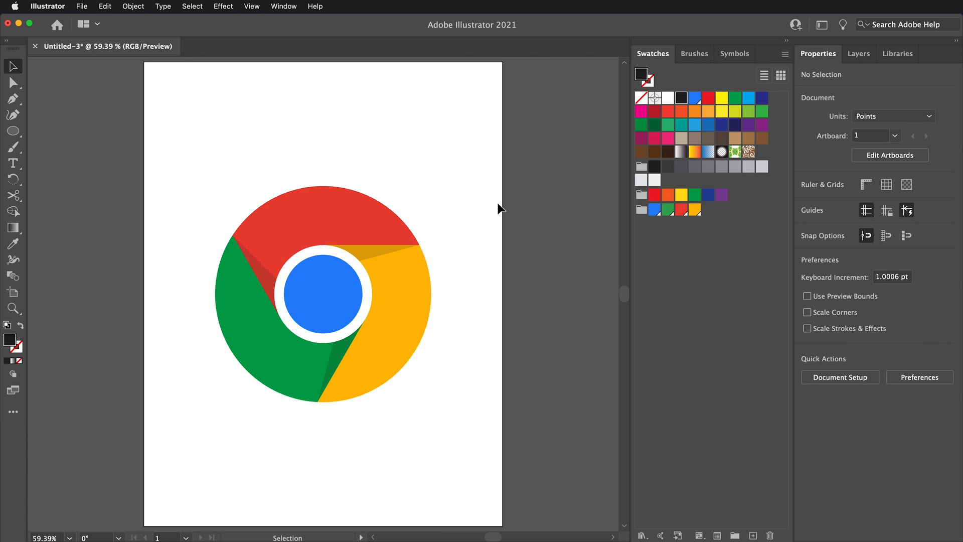
Draw a small circle near the centre of the artboard with the Ellipse tool.
click(12, 131)
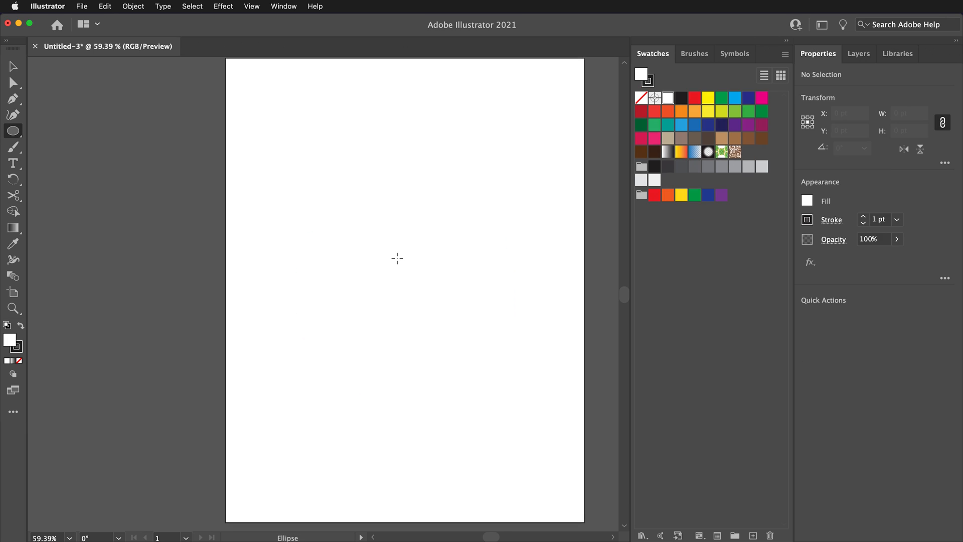
mouse_move(406, 288)
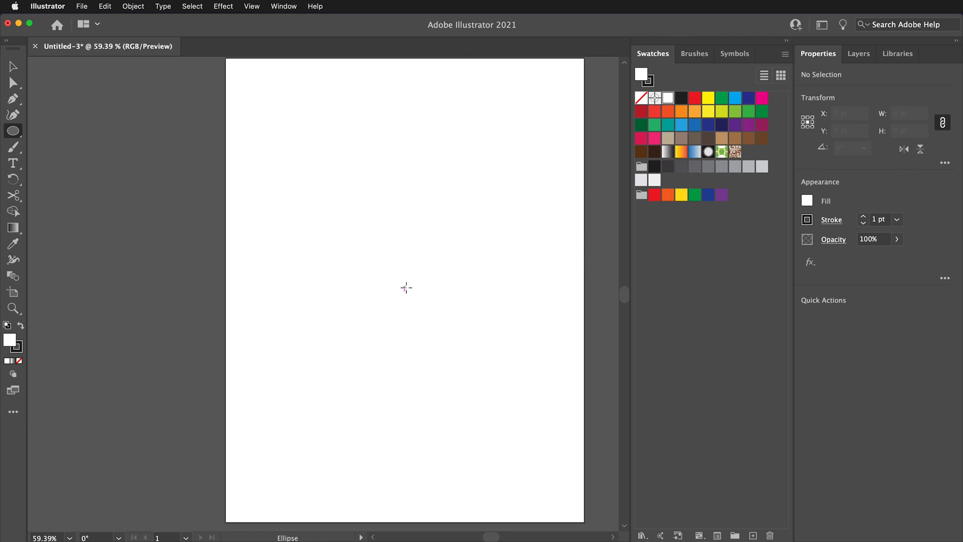
mouse_move(406, 287)
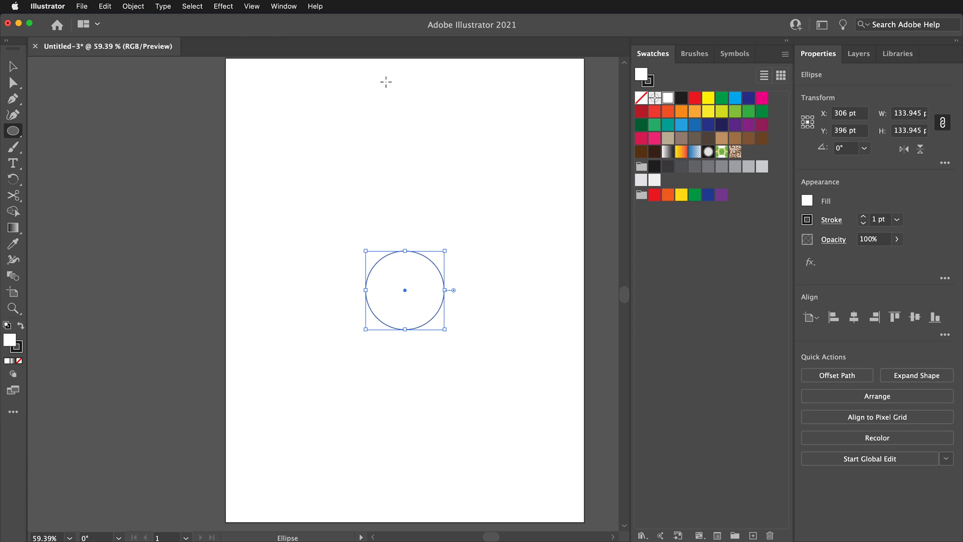
Apply a Transform effect scaling 125% with 1 copy to make a concentric ring.
click(223, 6)
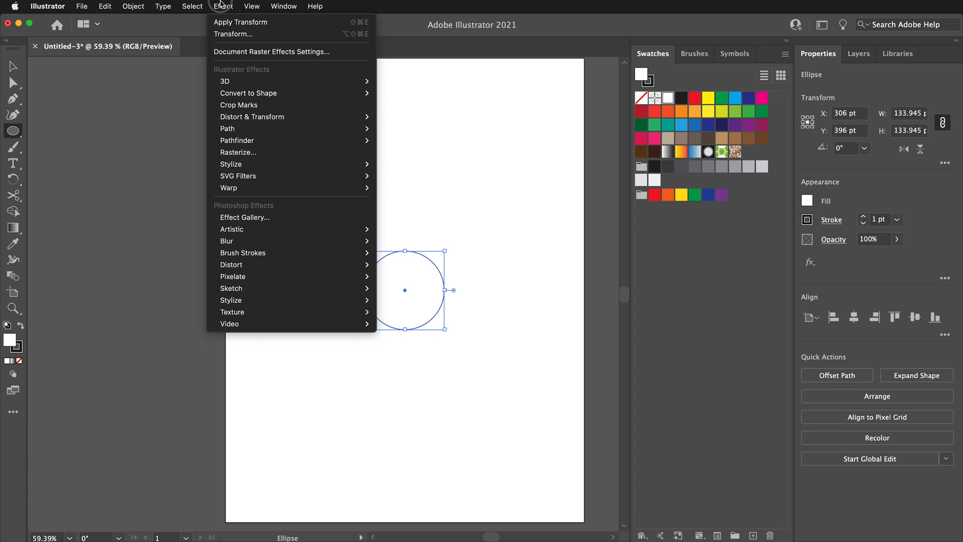
mouse_move(252, 117)
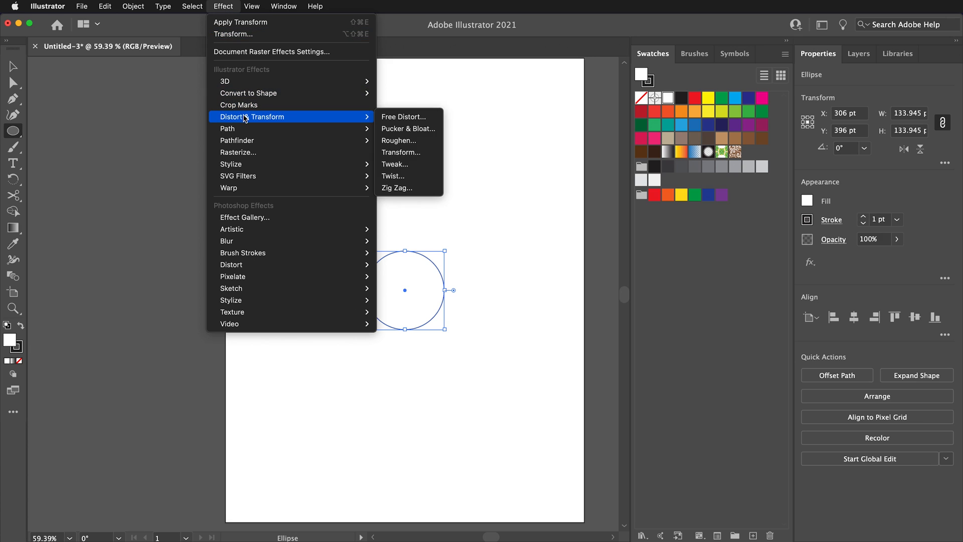
click(402, 153)
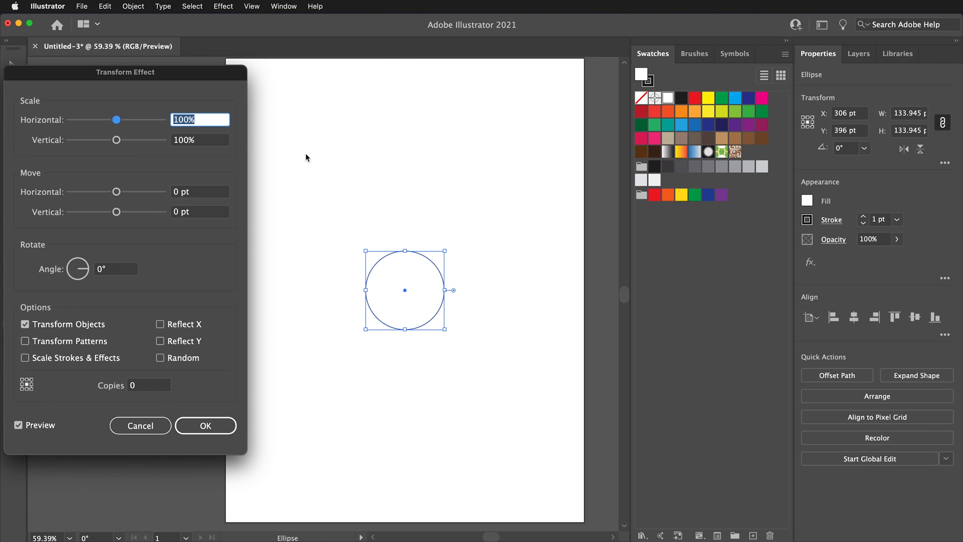
text(125)
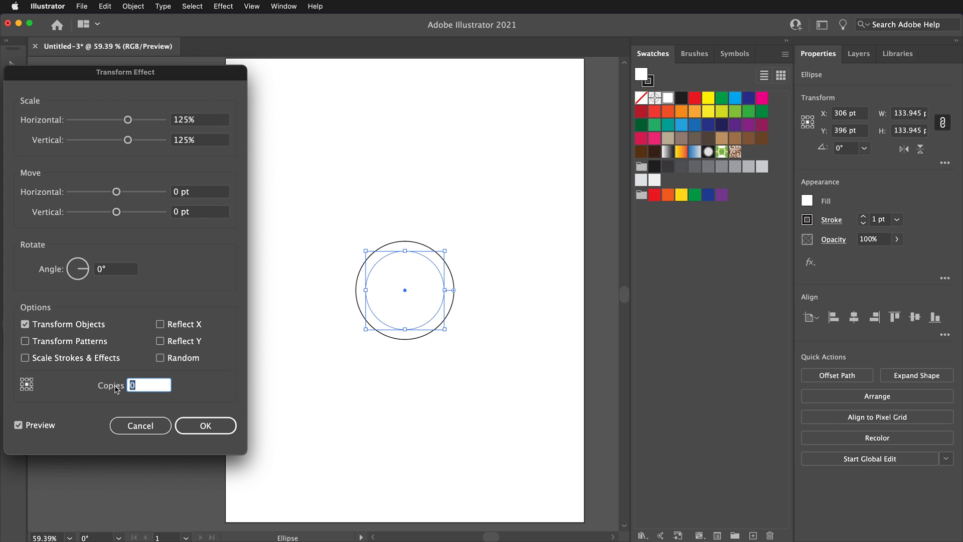
text(1)
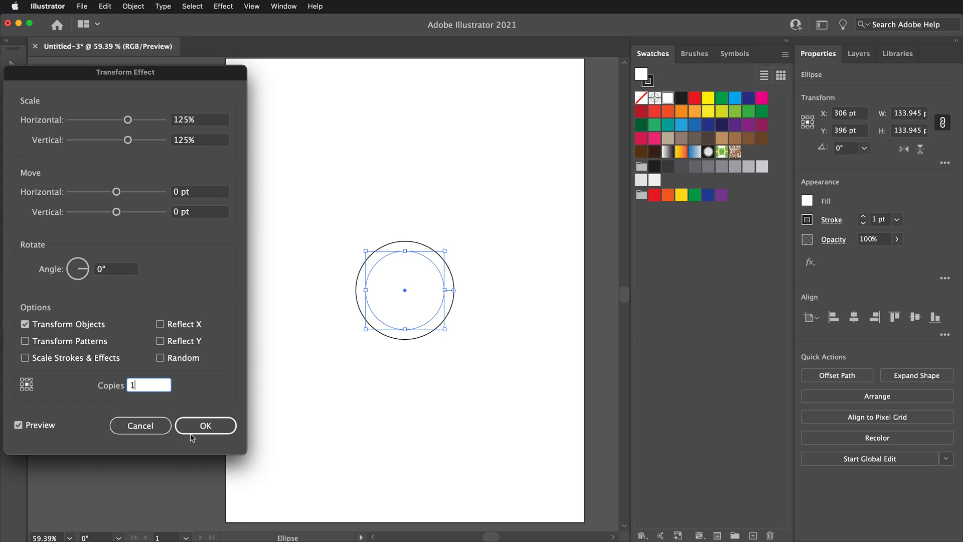
mouse_move(205, 425)
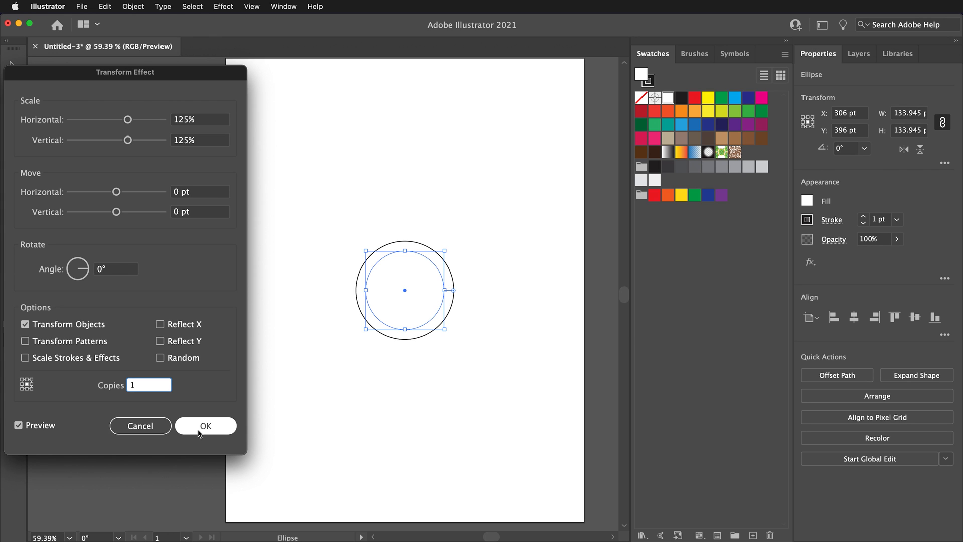
click(205, 426)
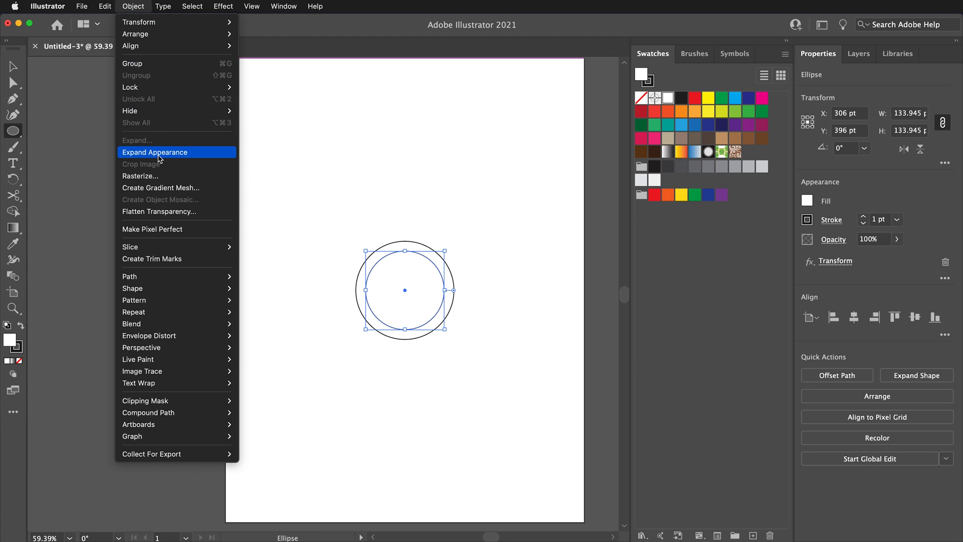
Expand the Transform effect, ungroup the two circles and select the inner one.
click(155, 152)
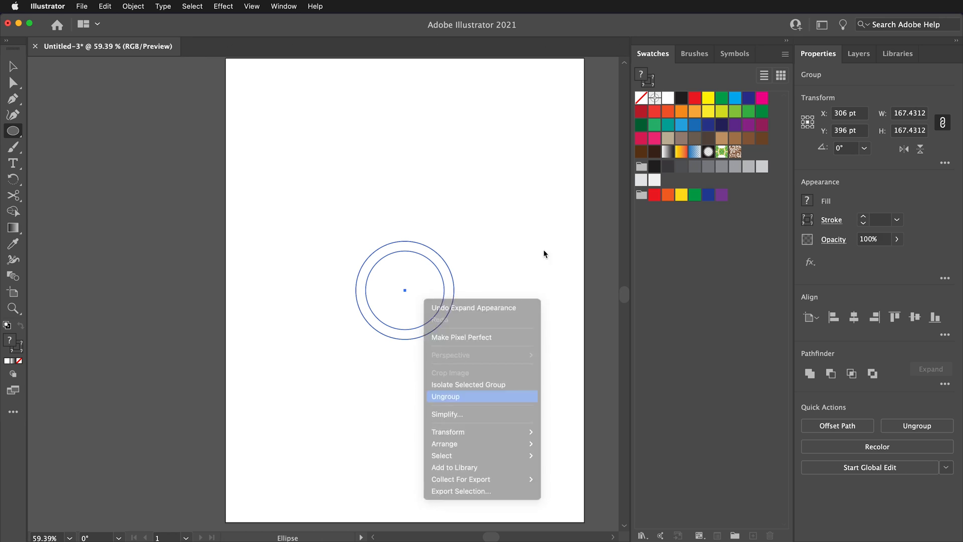
click(445, 396)
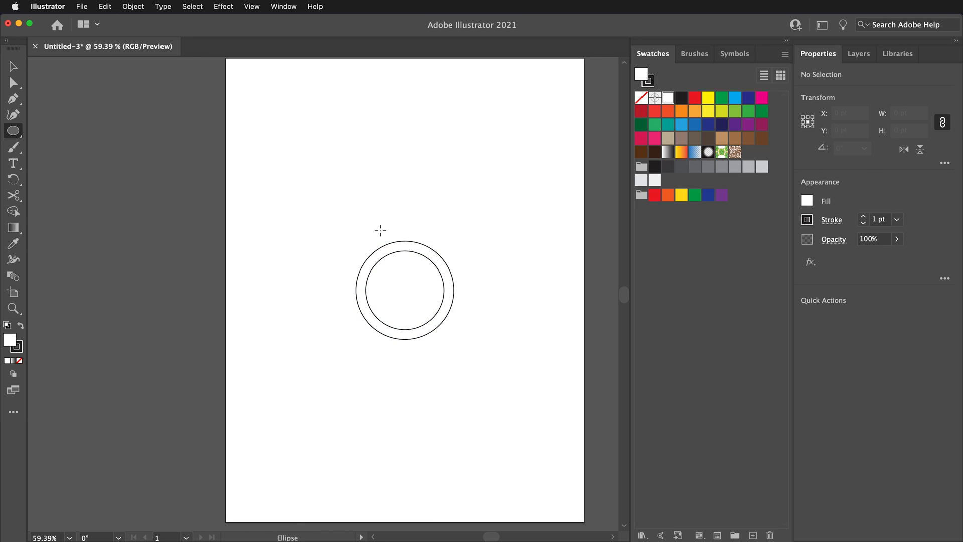
click(12, 67)
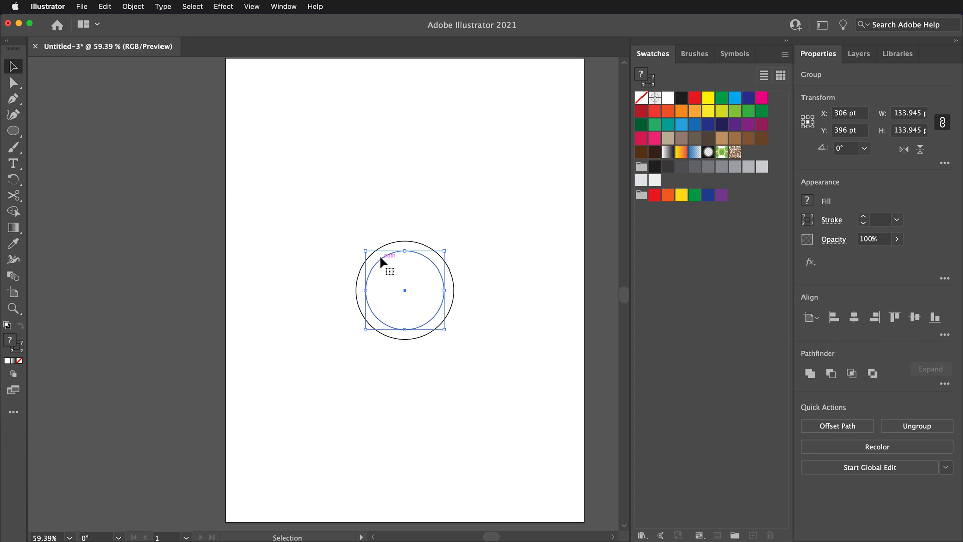
Apply a second Transform effect scaling 275% with 1 copy for a large outer ring.
click(223, 6)
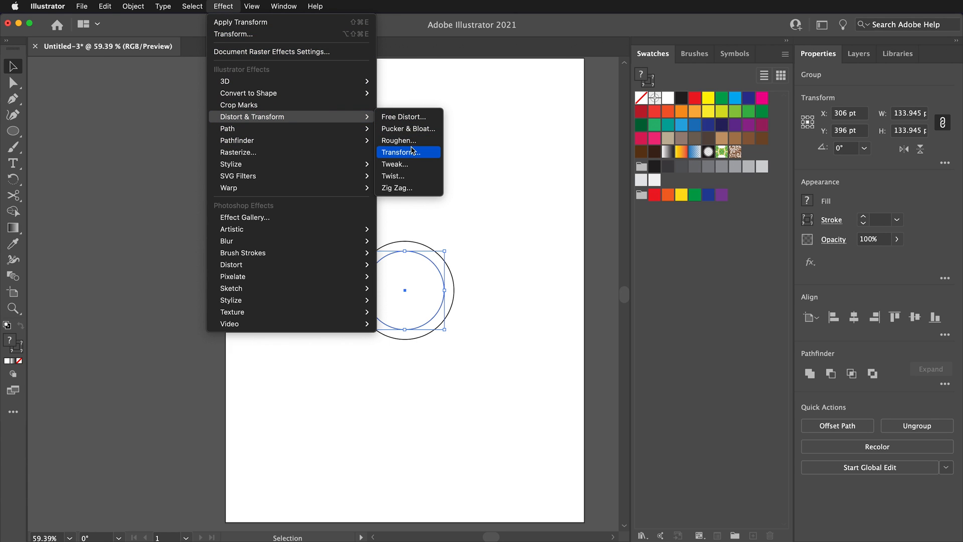
click(400, 152)
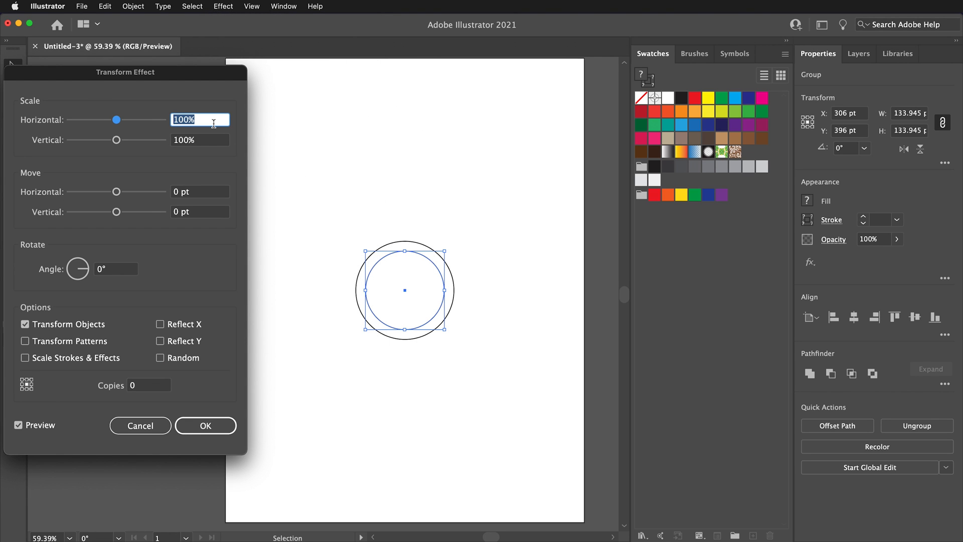
drag(116, 120, 161, 119)
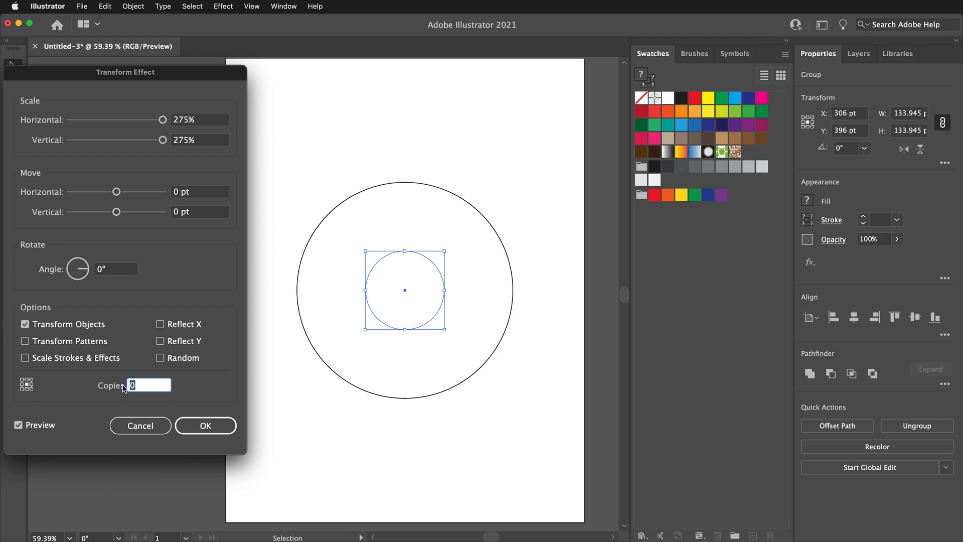
click(205, 426)
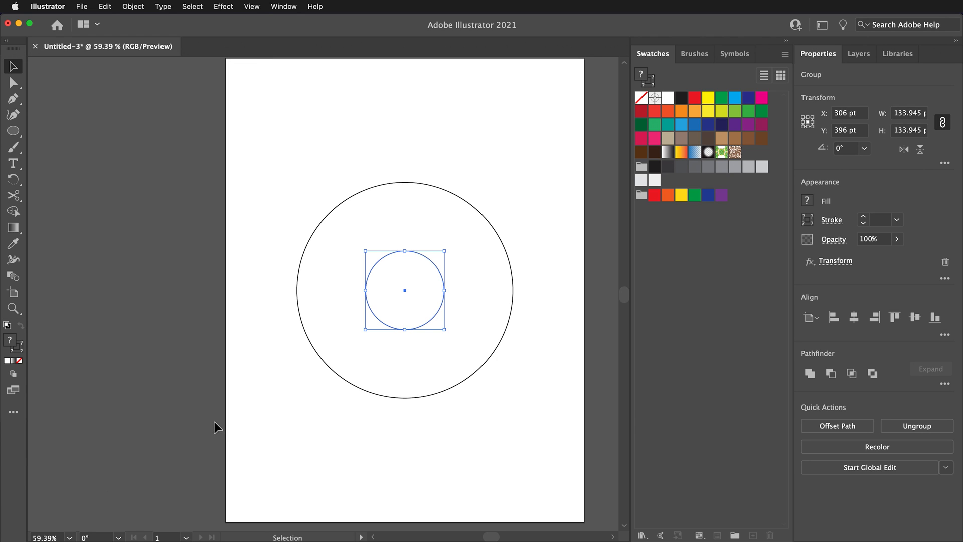
Expand and ungroup the 275% ring into a real circle path, then select the outer circle.
click(132, 6)
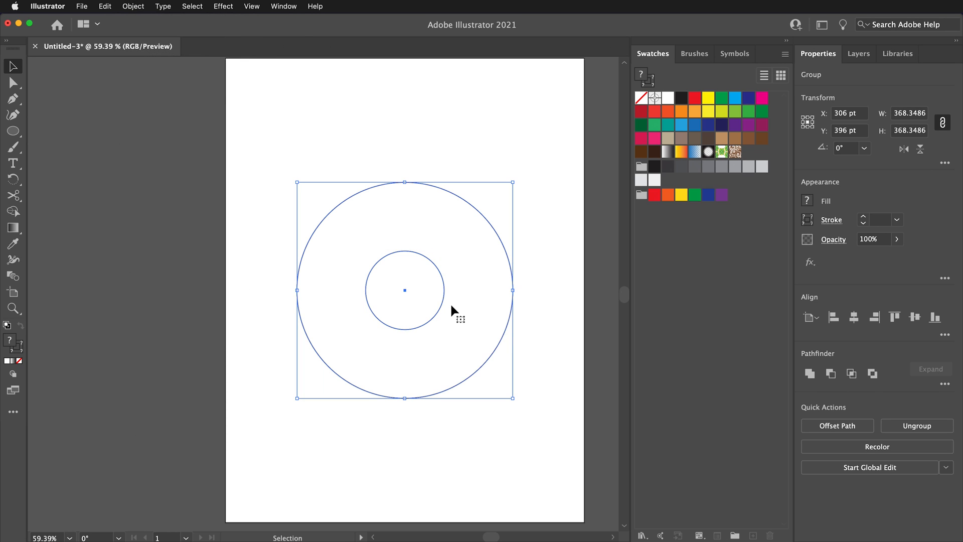
right_click(456, 312)
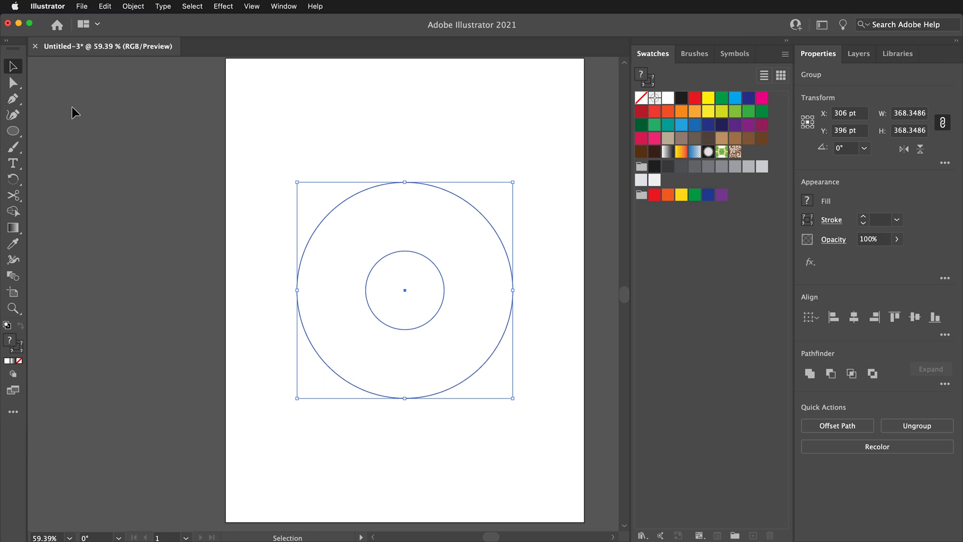
click(514, 160)
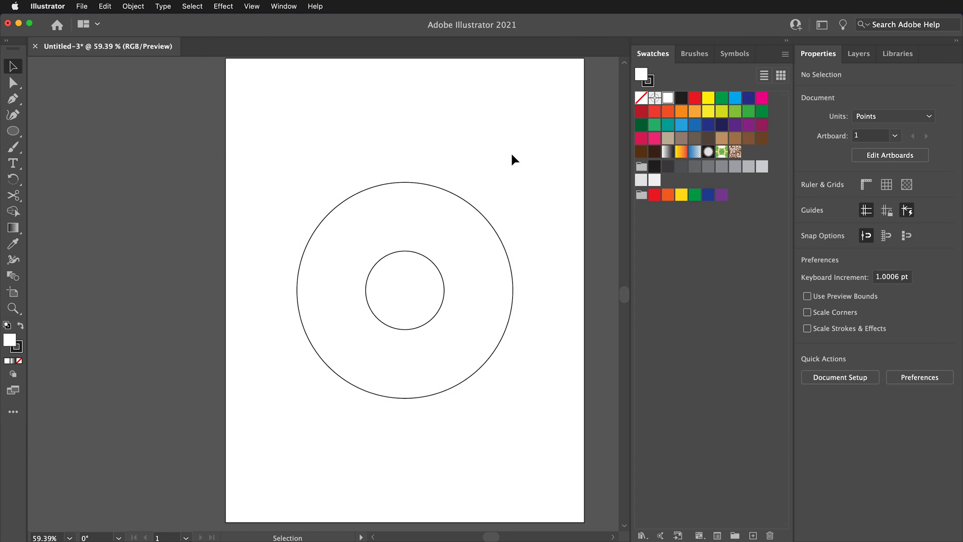
click(448, 255)
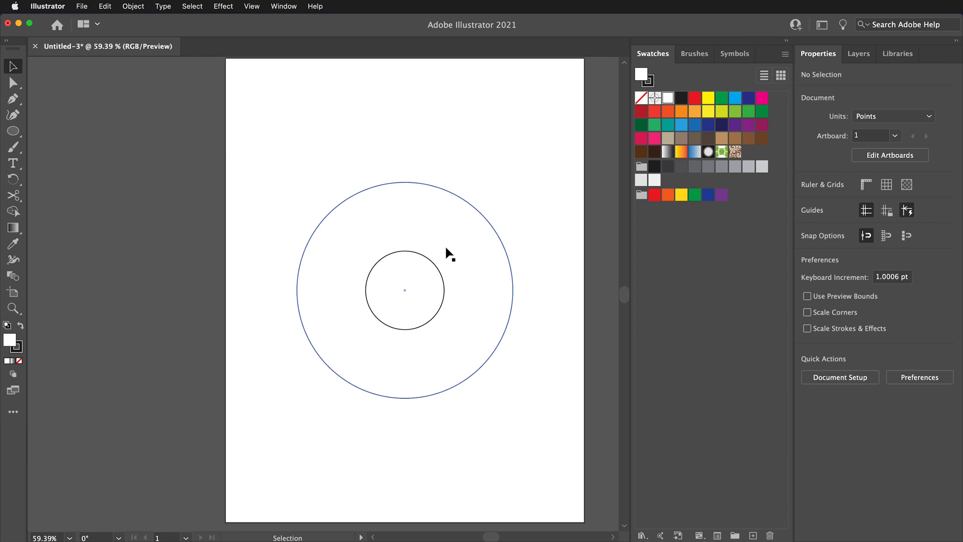
mouse_move(449, 196)
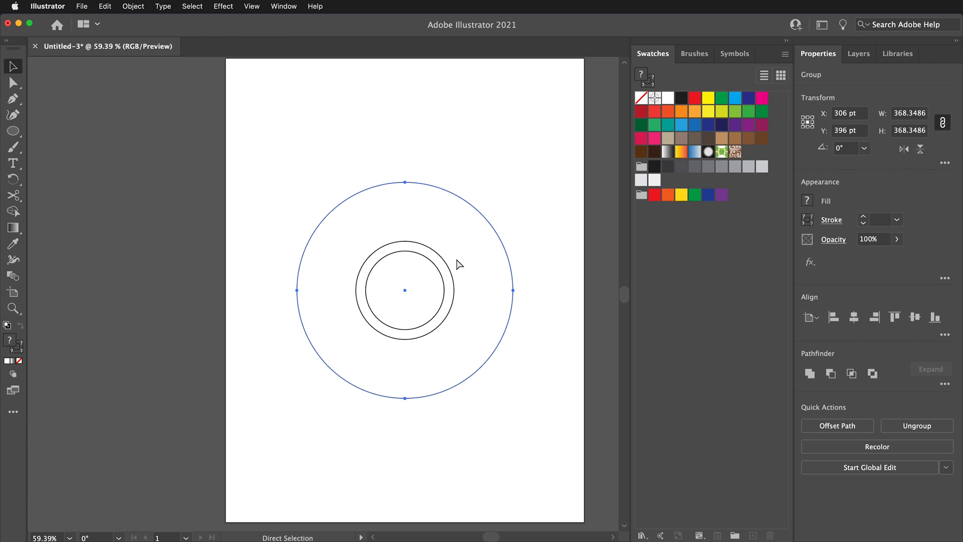
click(12, 66)
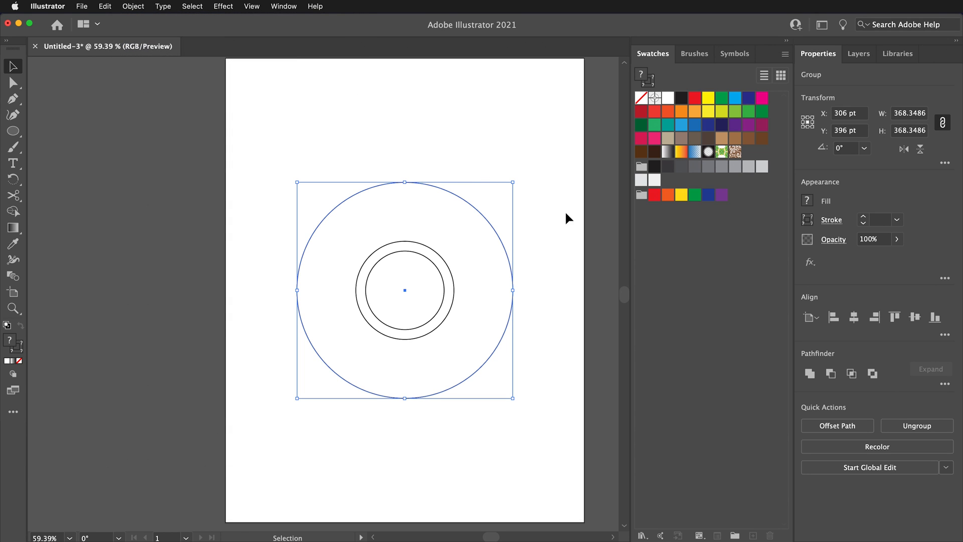
mouse_move(59, 107)
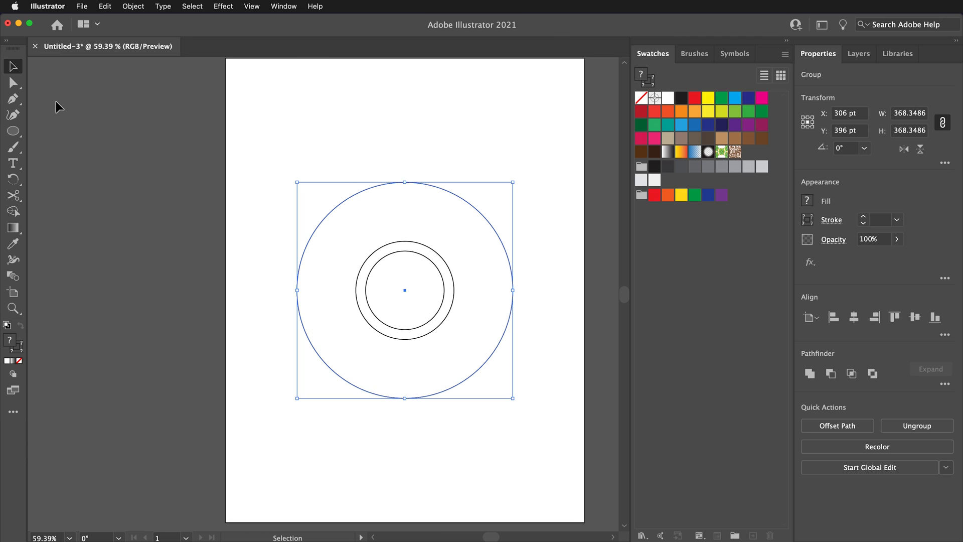
Draw a horizontal Pen line tangent to the middle circle's top, extending past the outer ring.
click(12, 99)
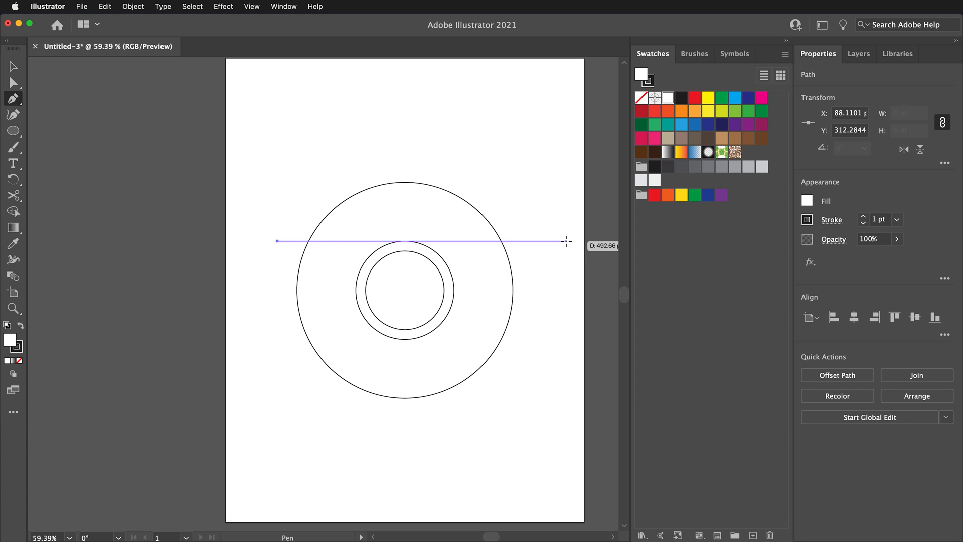
click(415, 289)
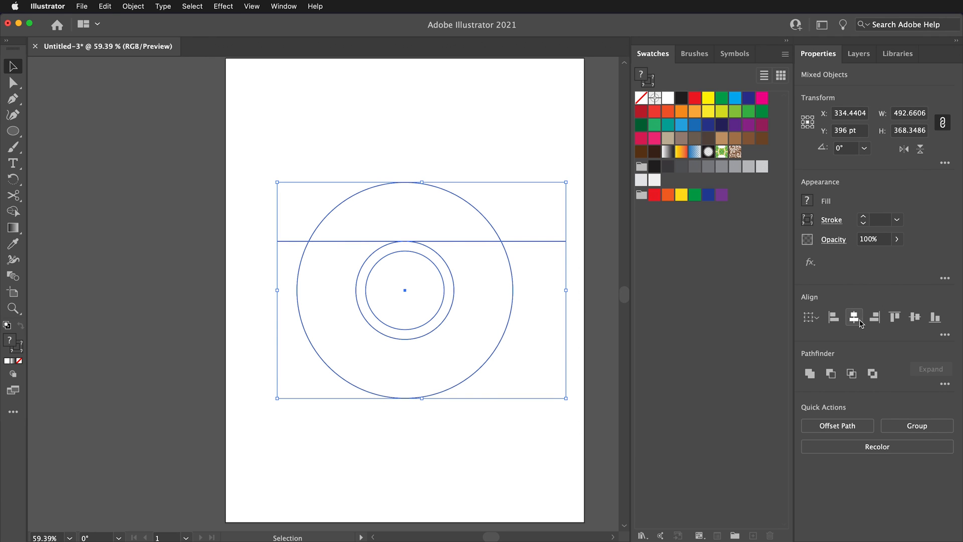
Align the circles and line horizontally on each other, then relative to the artboard.
click(854, 319)
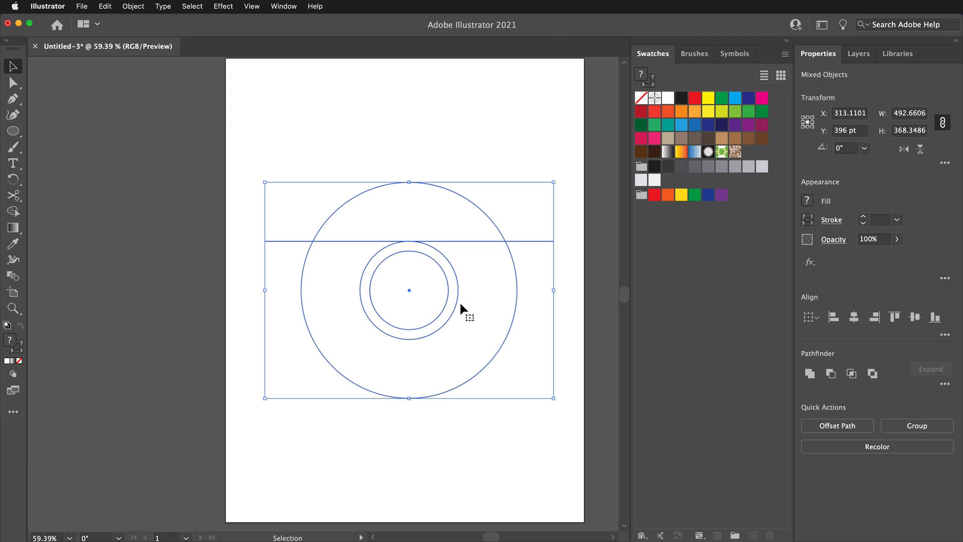
mouse_move(405, 166)
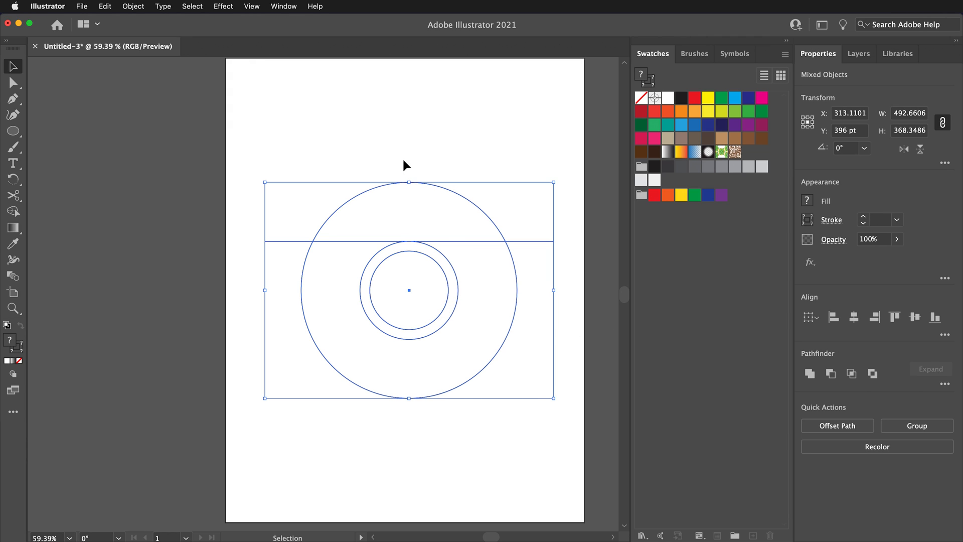
mouse_move(810, 317)
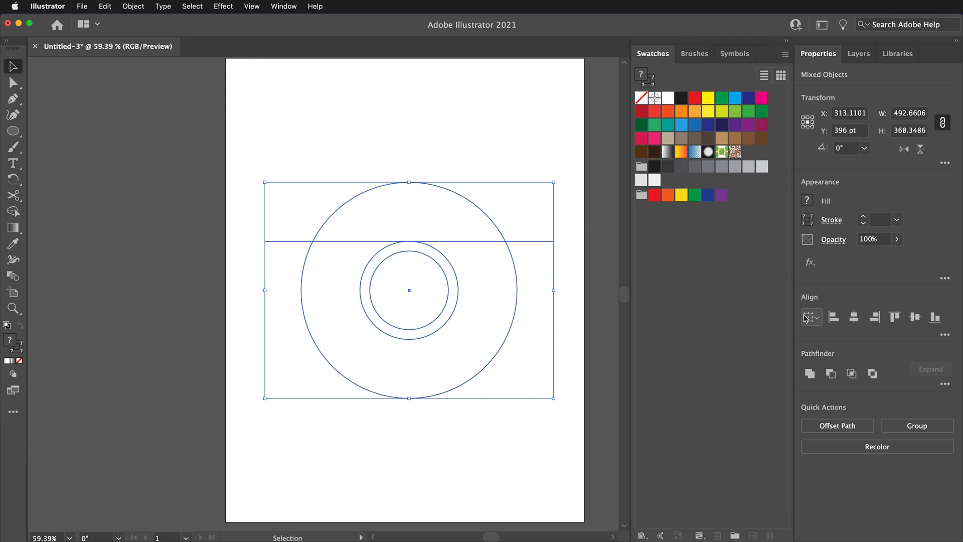
mouse_move(820, 324)
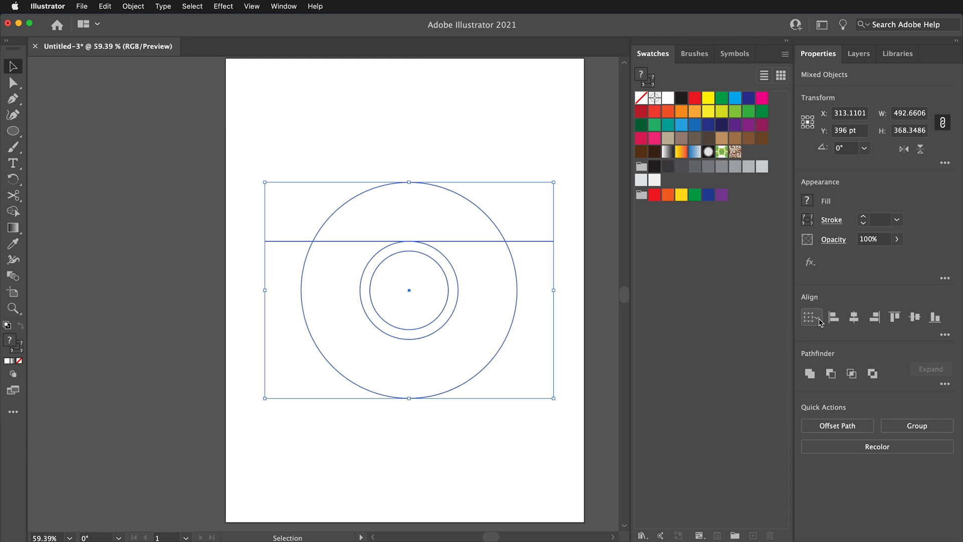
click(811, 316)
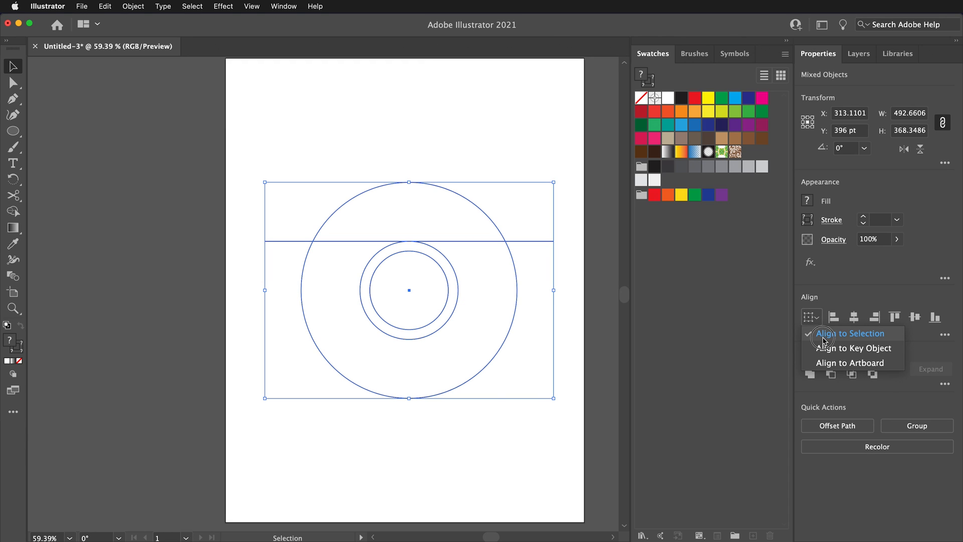
click(850, 333)
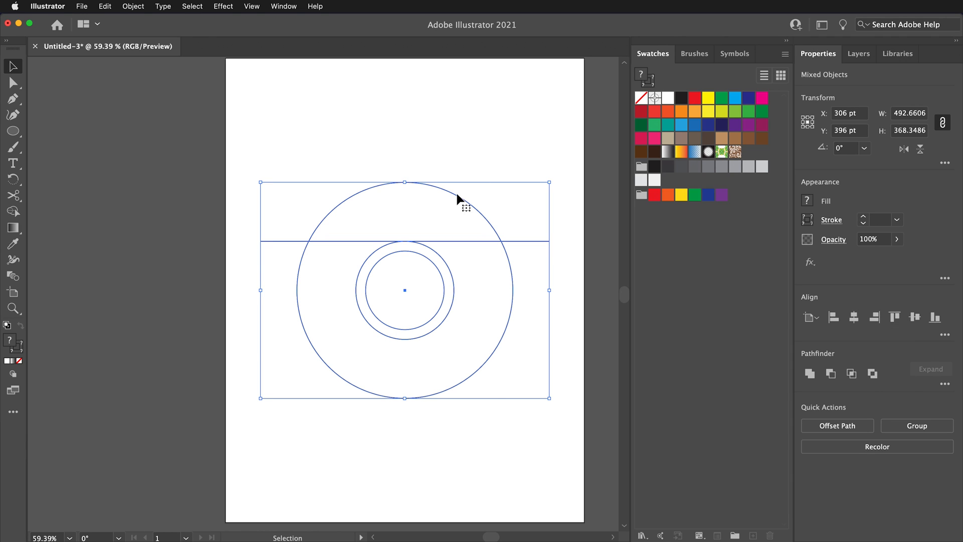
mouse_move(405, 239)
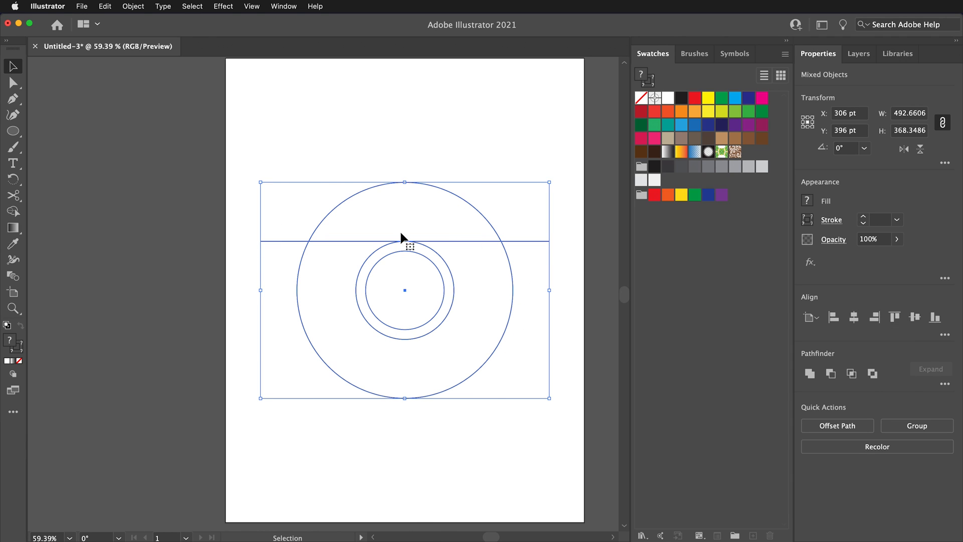
mouse_move(267, 279)
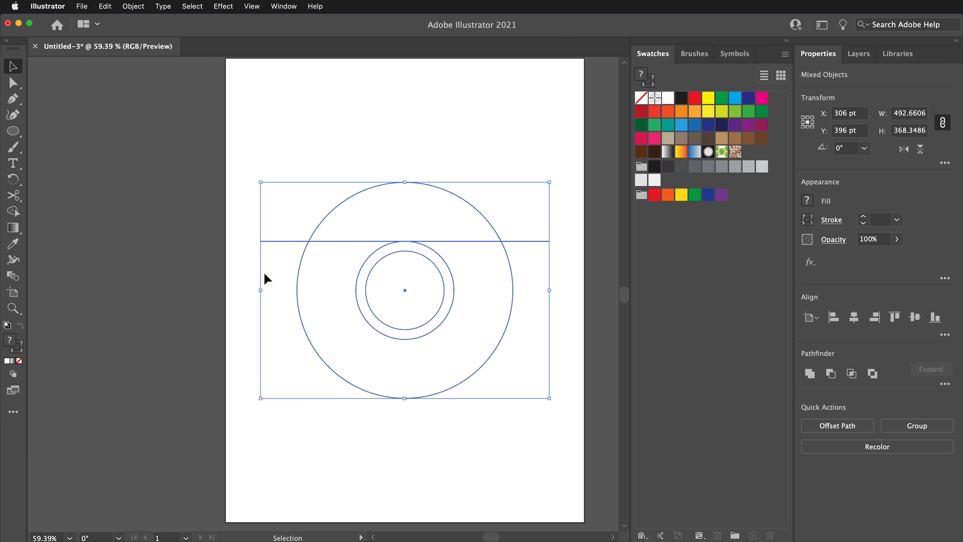
mouse_move(410, 354)
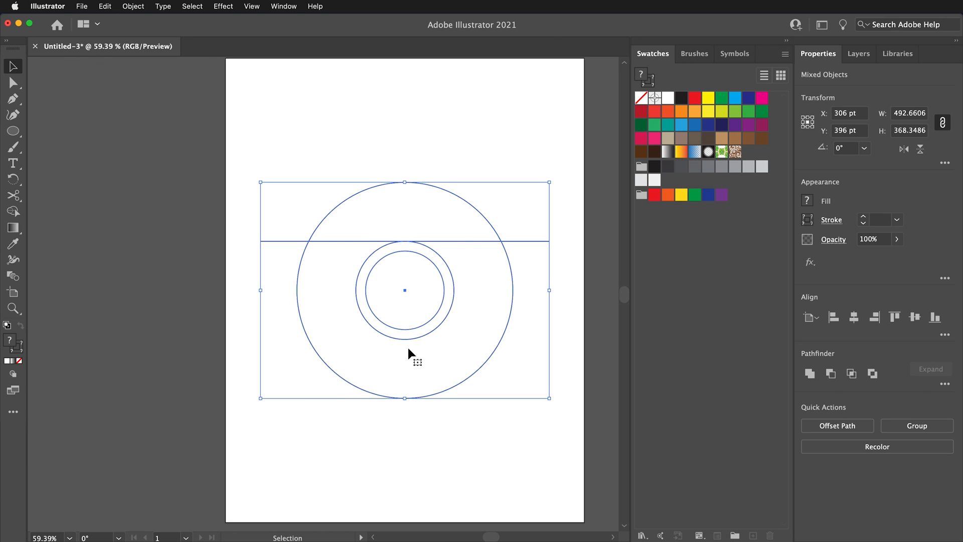
Make a copy of the horizontal line rotated 120° around the circles' centre.
click(151, 104)
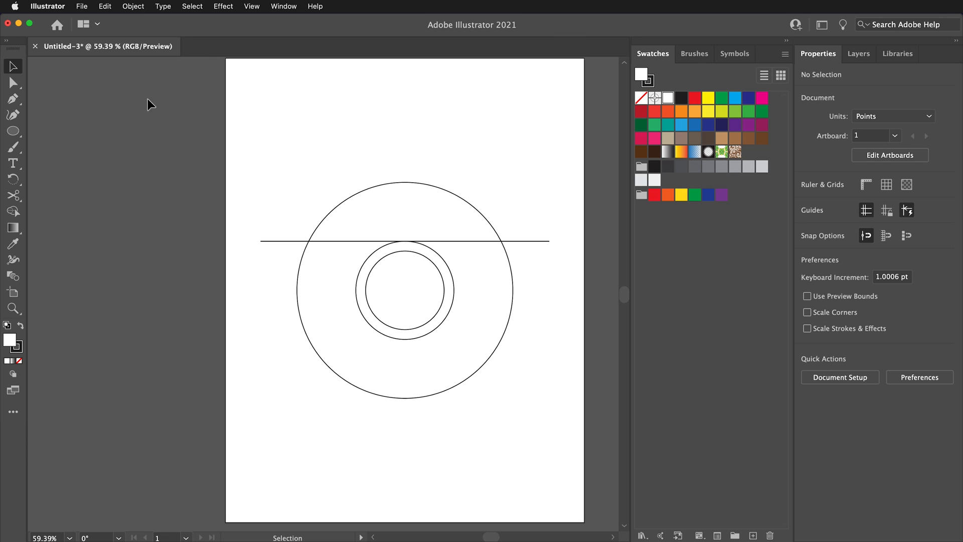
mouse_move(292, 245)
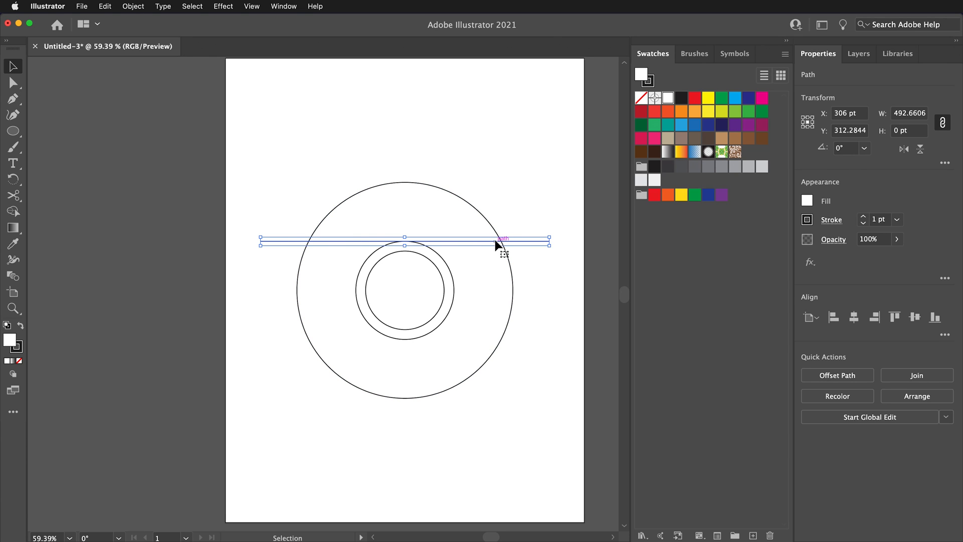
mouse_move(147, 246)
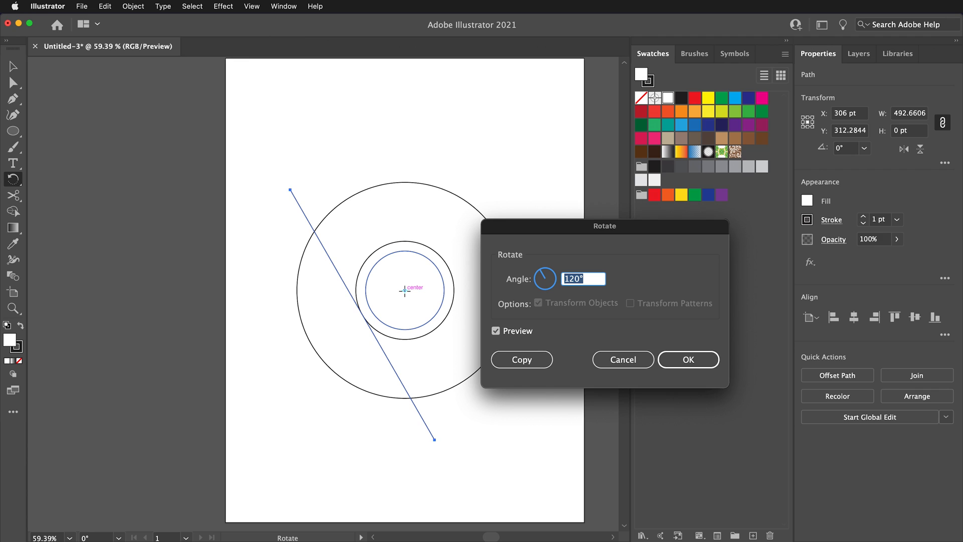
mouse_move(610, 287)
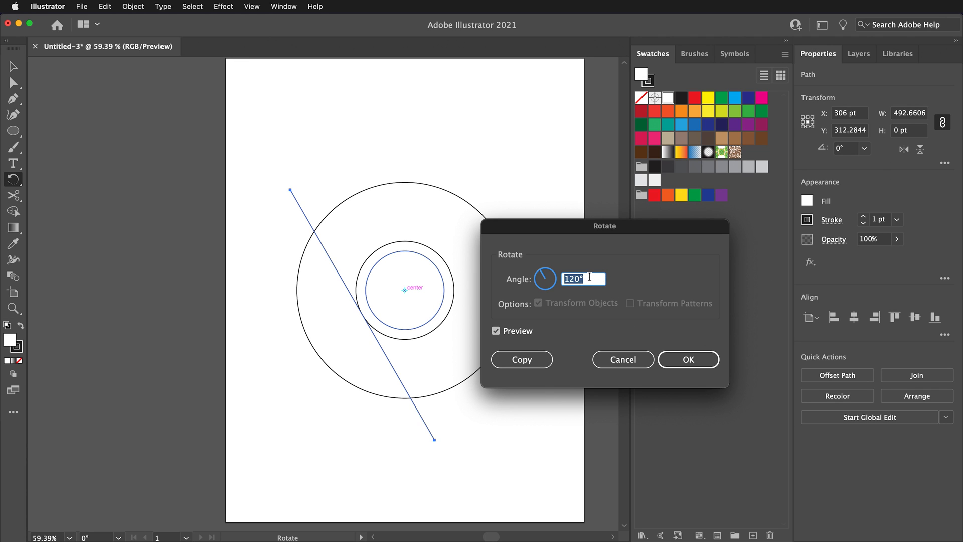
click(687, 359)
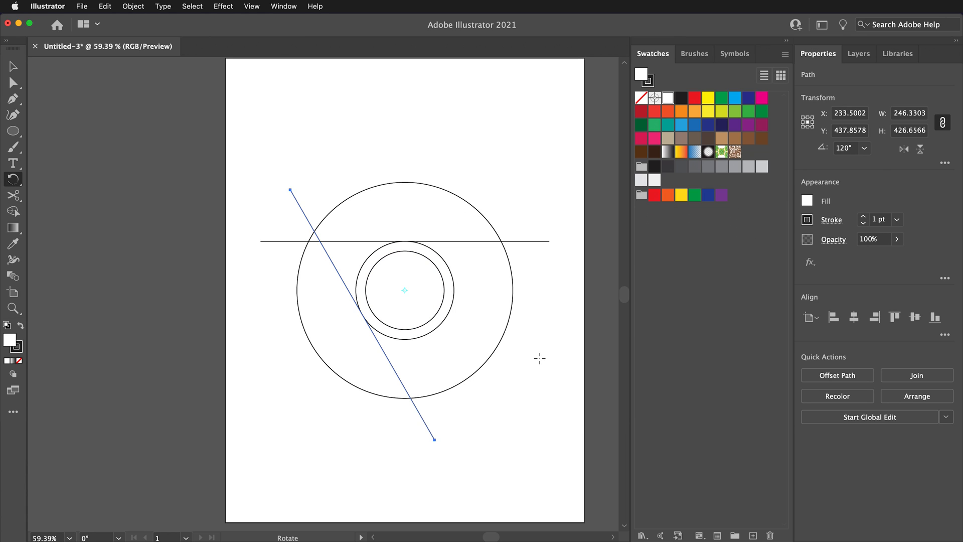
mouse_move(204, 139)
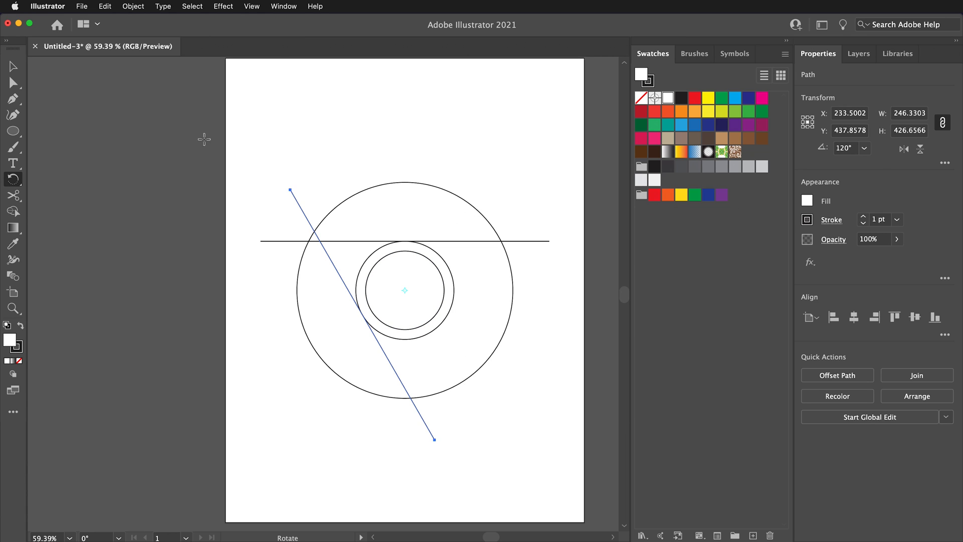
mouse_move(174, 4)
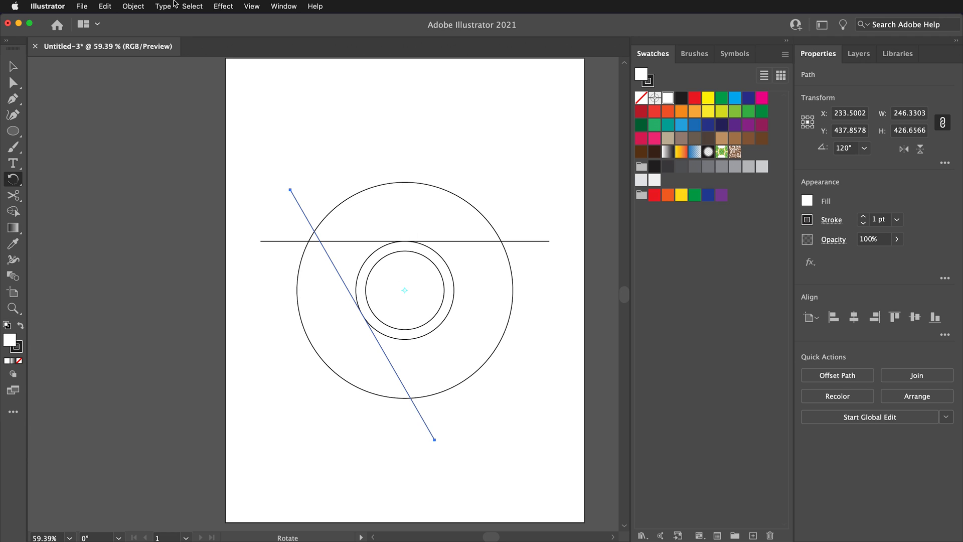
click(133, 6)
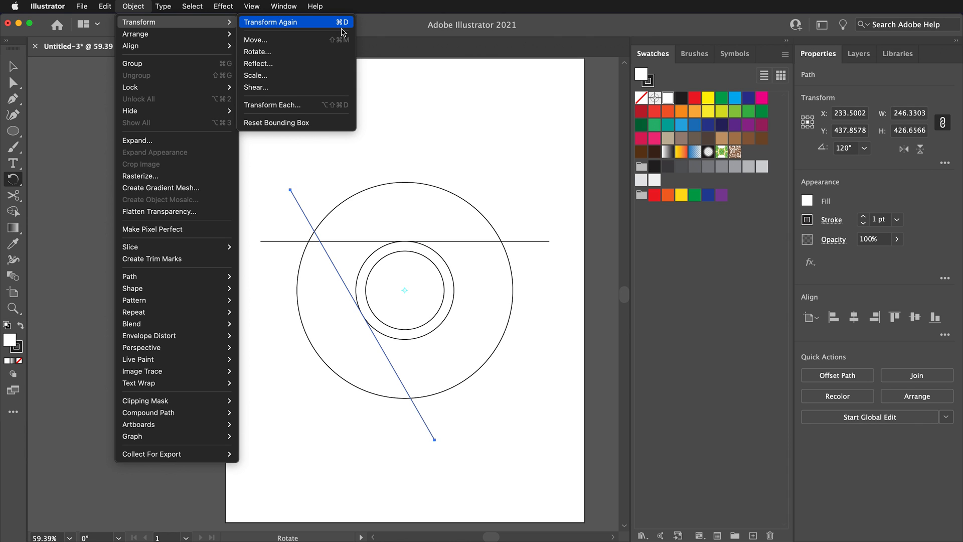
Repeat the 120° rotated copy with Transform Again and enter a 15° rotation for the horizontal line.
click(271, 21)
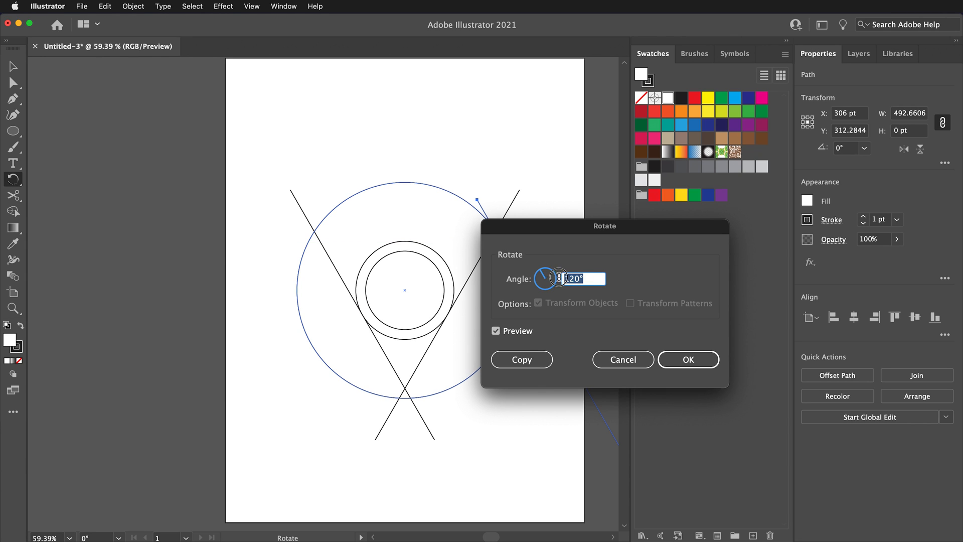
text(15)
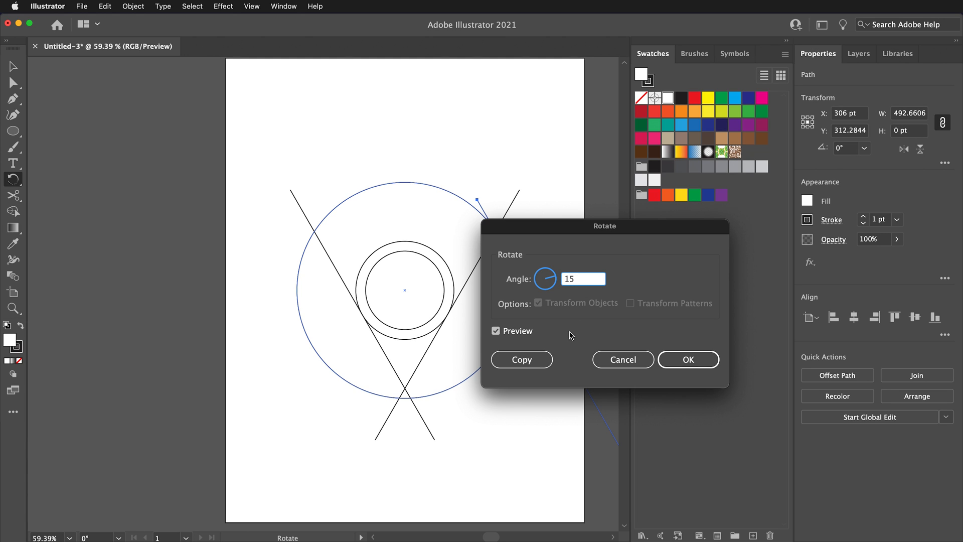
Copy the line at 15° and cut it at the inner ring with the Scissors tool, selecting a cut piece.
click(688, 359)
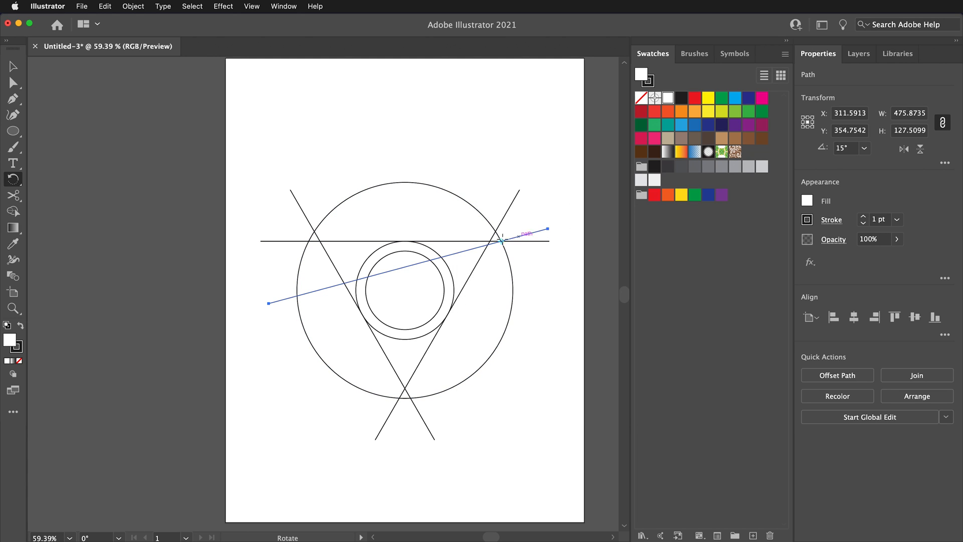
mouse_move(410, 278)
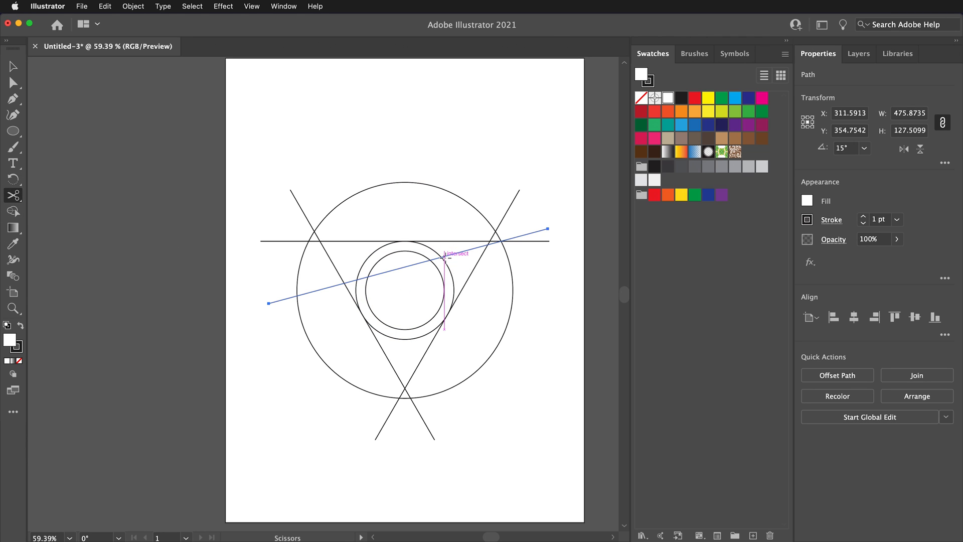
click(442, 257)
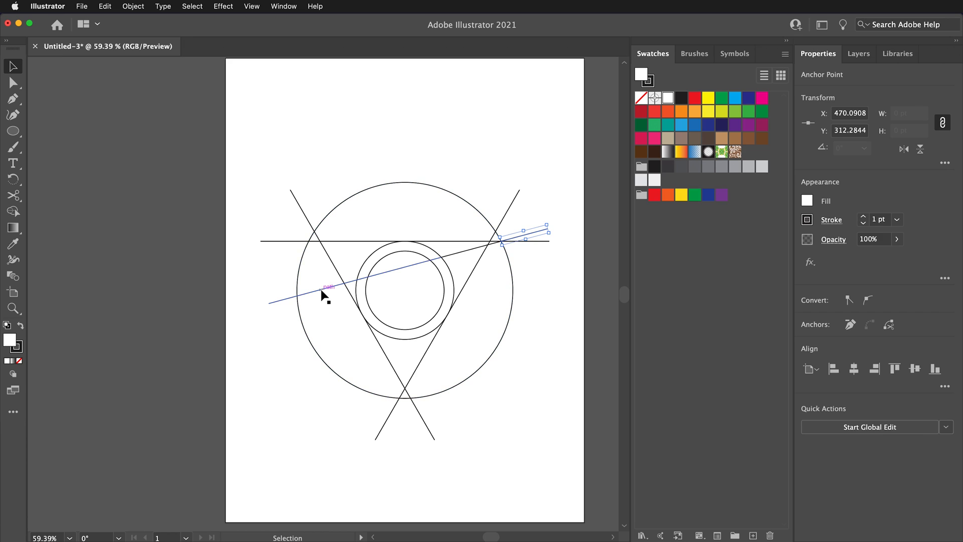
click(530, 240)
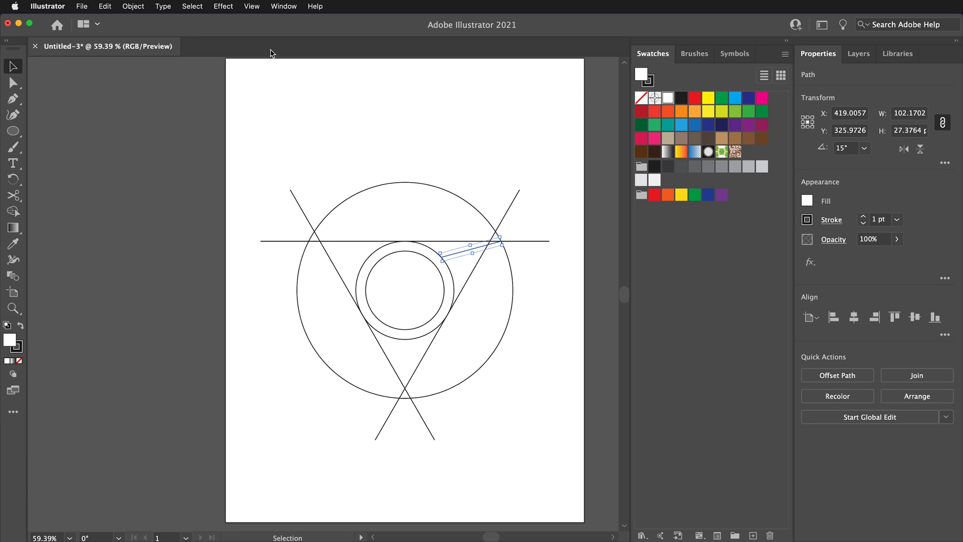
Rotate a copy of the connecting line about the circle centre to place the third slanted line.
click(12, 179)
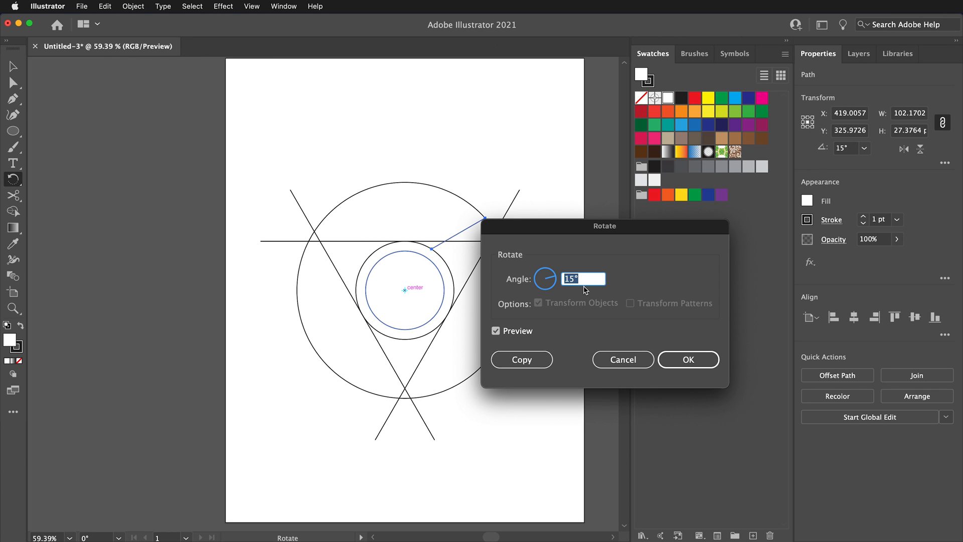
text(12)
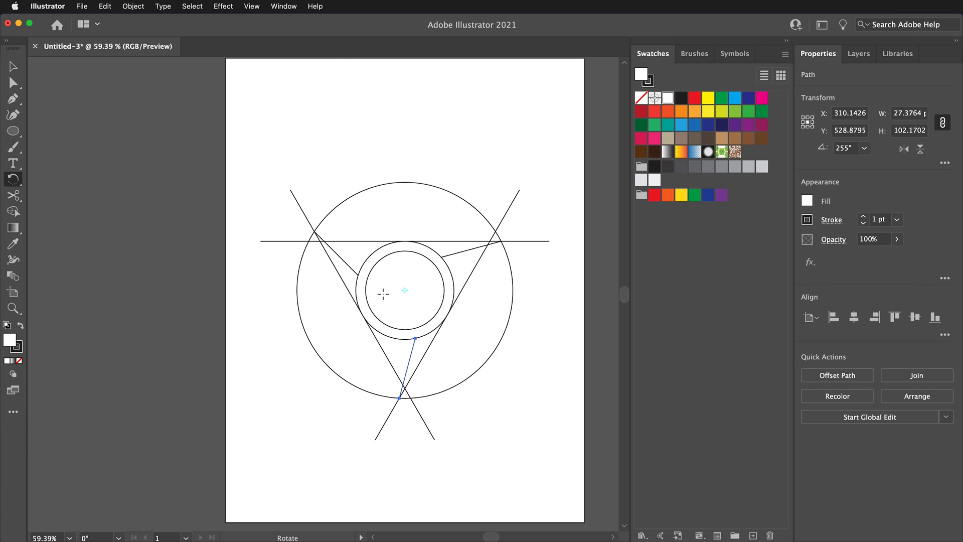
mouse_move(492, 319)
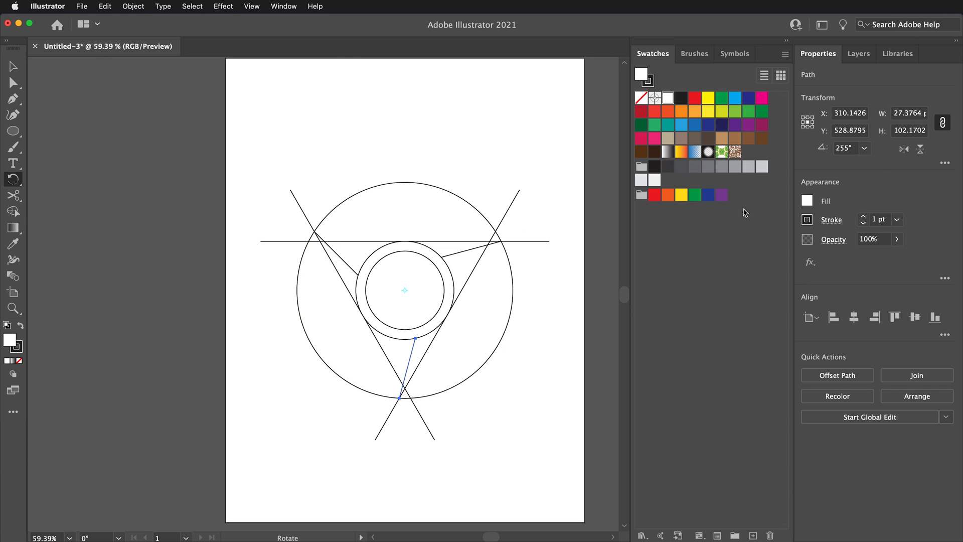
mouse_move(702, 99)
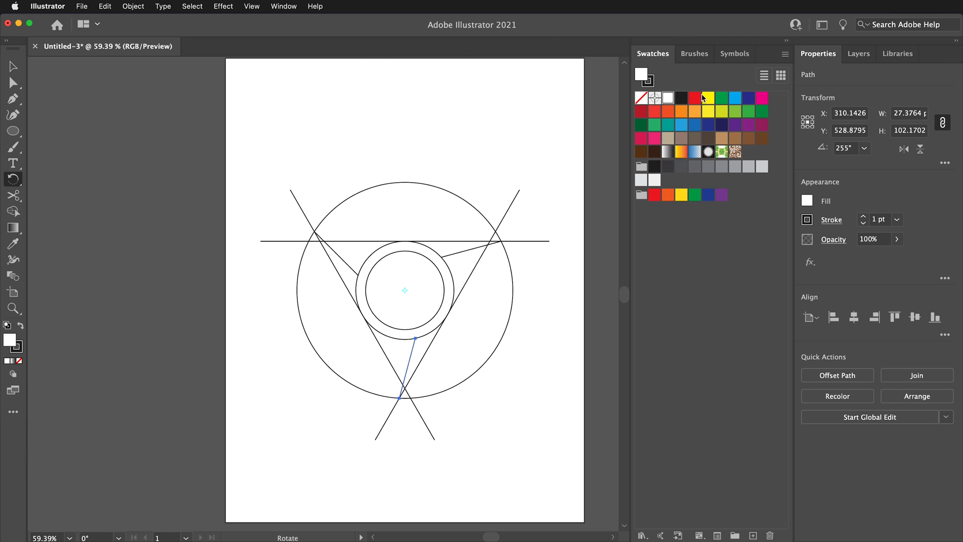
Create a new swatch colour group named CHROME COLORS in the Swatches panel.
click(735, 535)
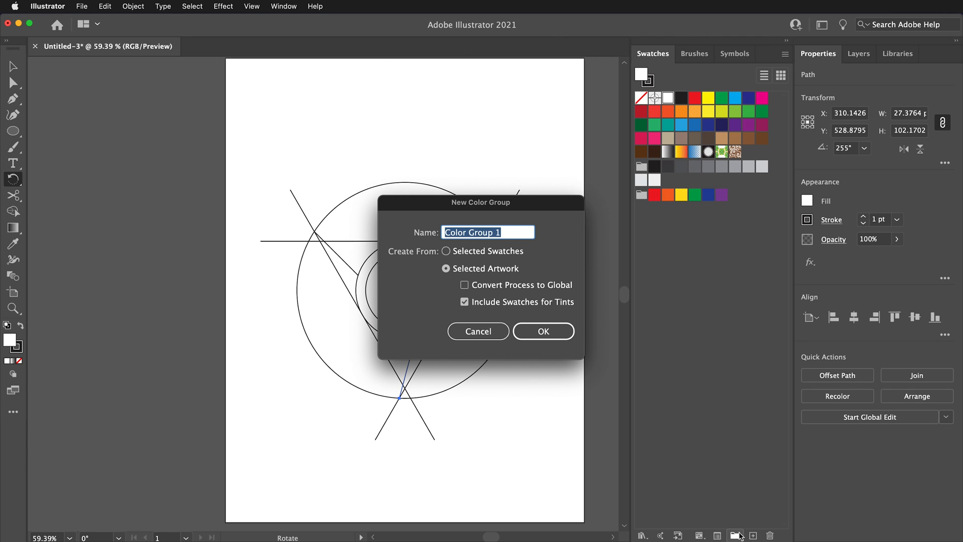
text(CHROME)
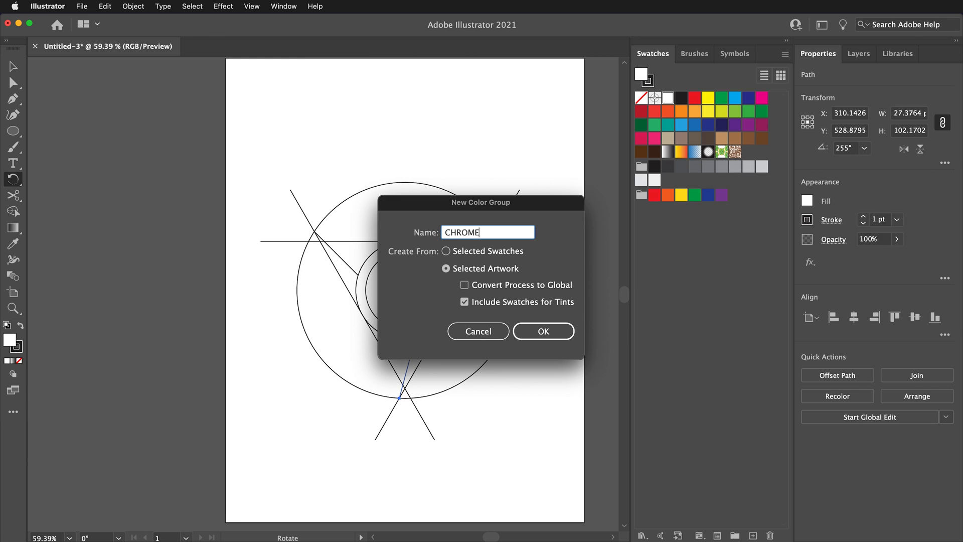
text(COLORS)
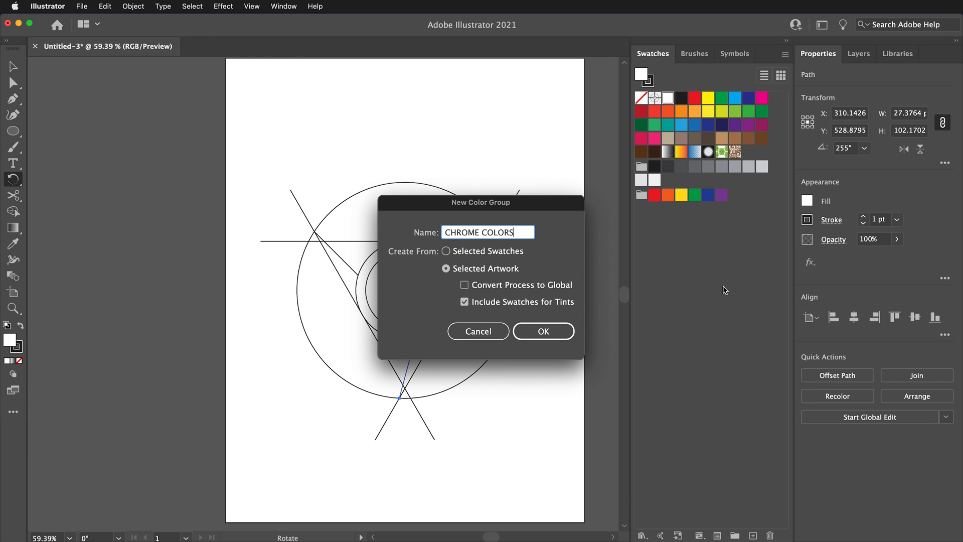
click(543, 331)
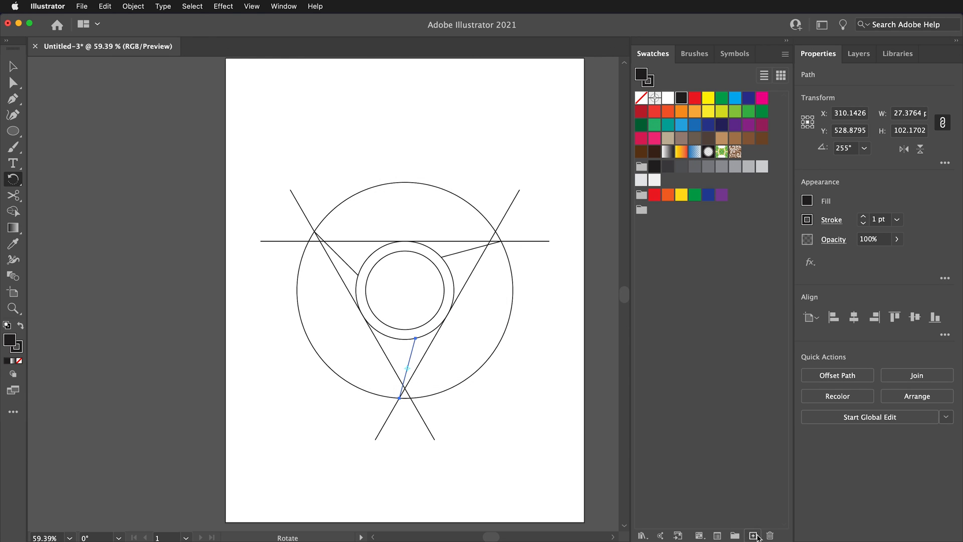
Add blue and green global swatches with their RGB values to the CHROME COLORS group.
click(751, 535)
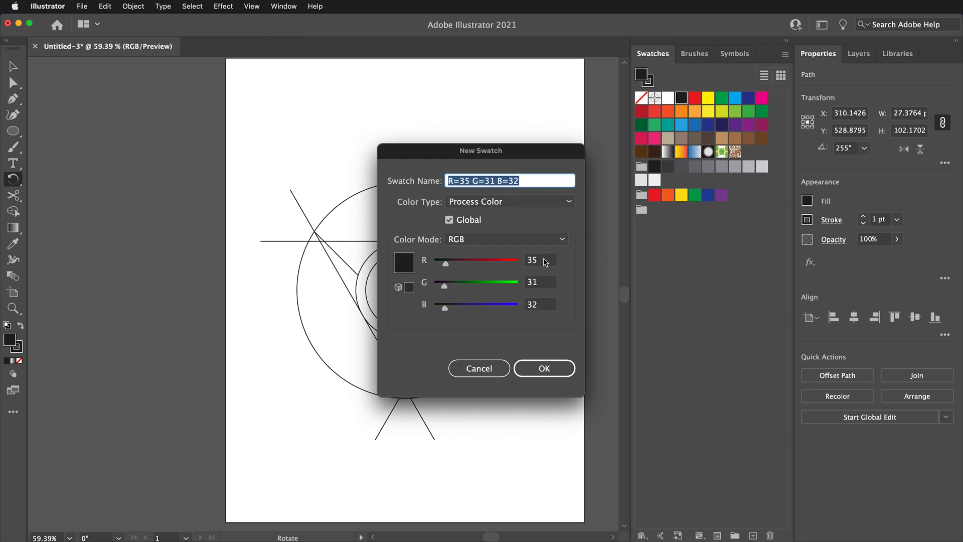
mouse_move(544, 265)
text(38)
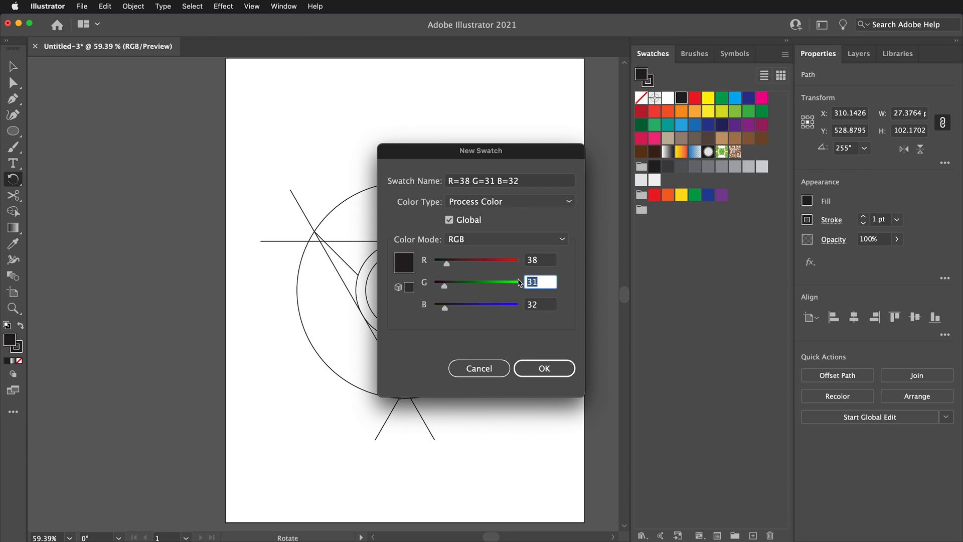
text(132)
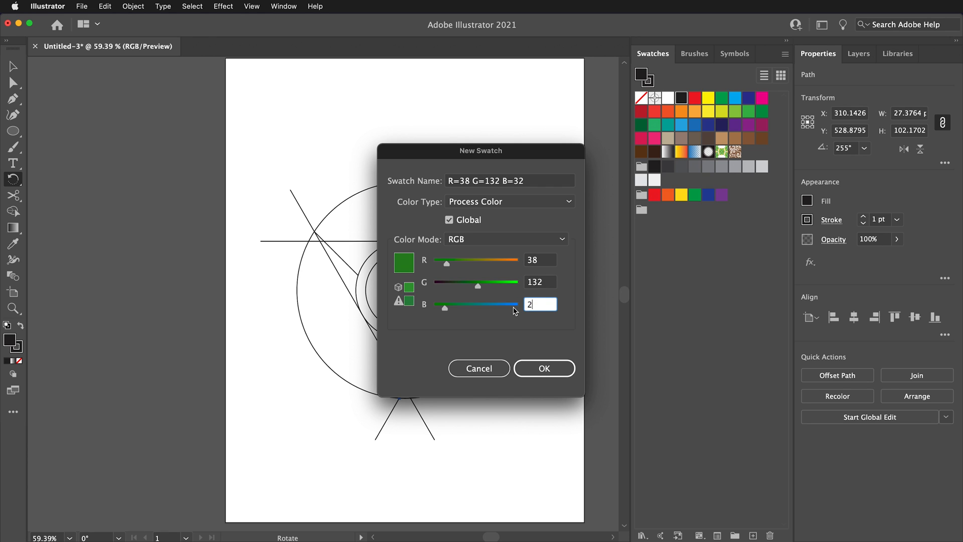
text(52)
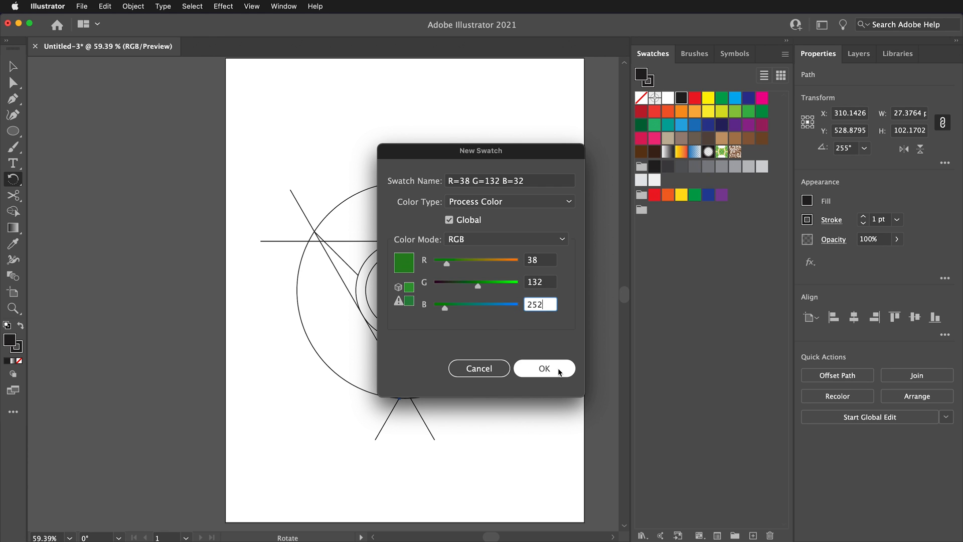
click(543, 368)
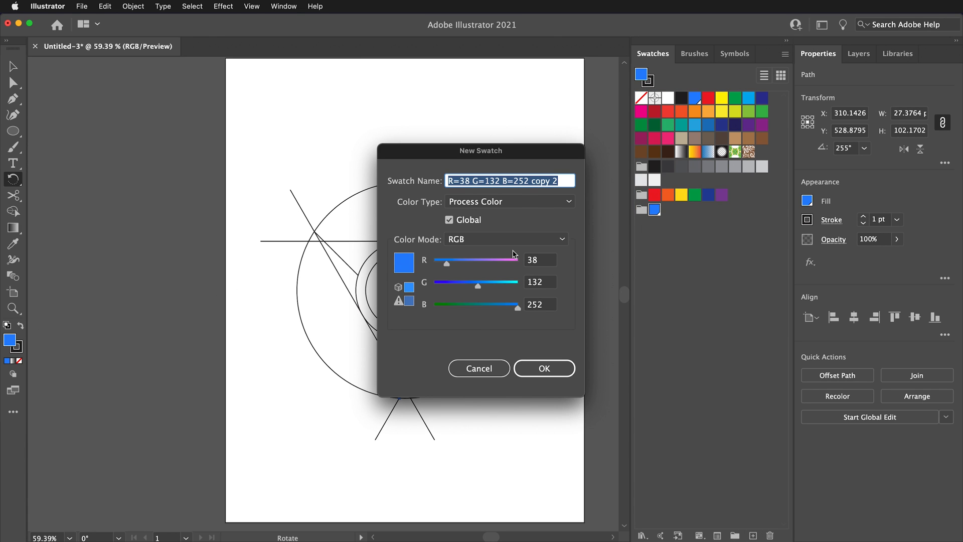
mouse_move(545, 269)
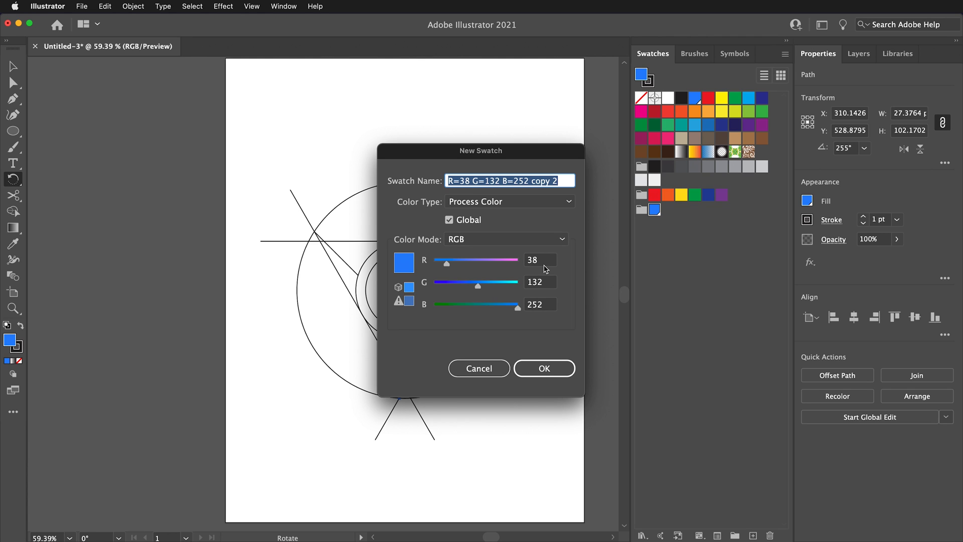
click(539, 259)
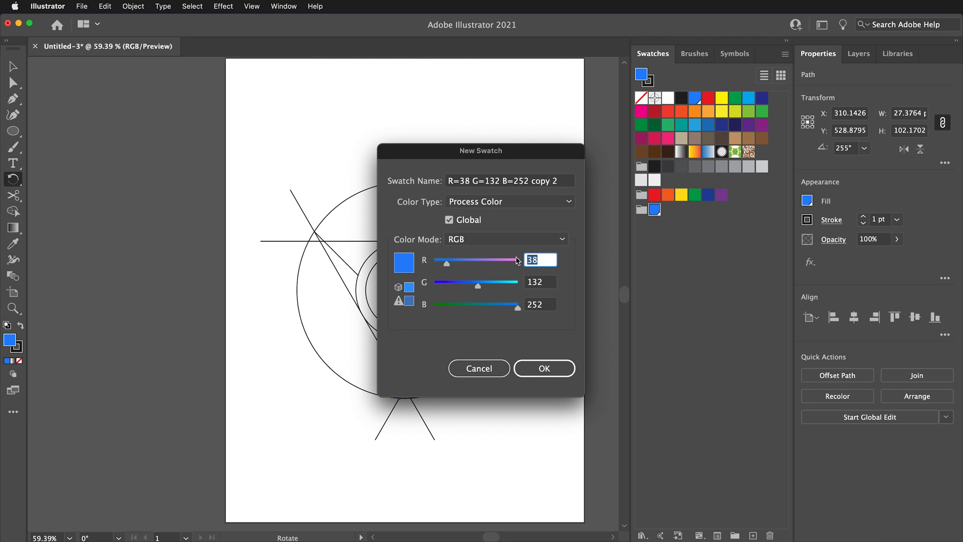
text(52)
click(539, 304)
text(83)
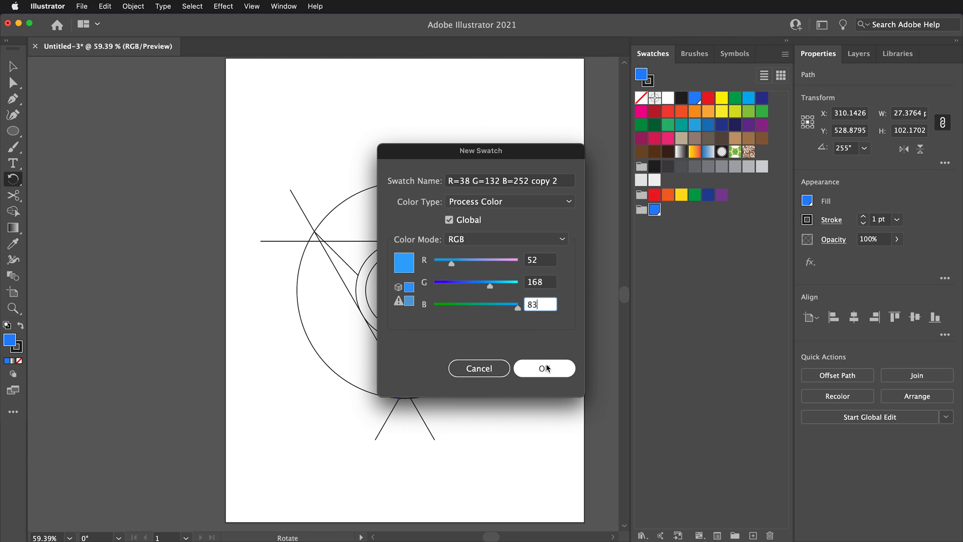
click(543, 368)
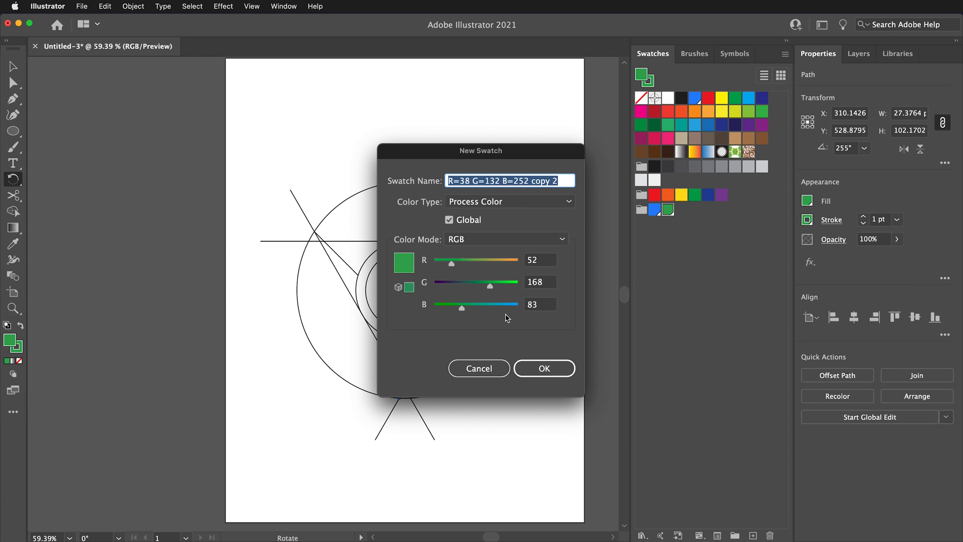
mouse_move(542, 268)
text(53)
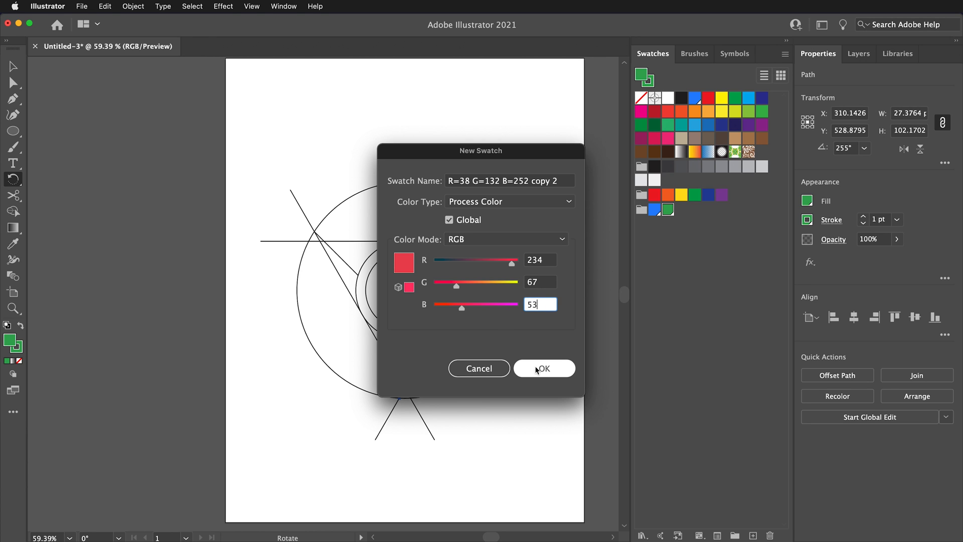
Add red and yellow global swatches to the CHROME COLORS group.
click(543, 368)
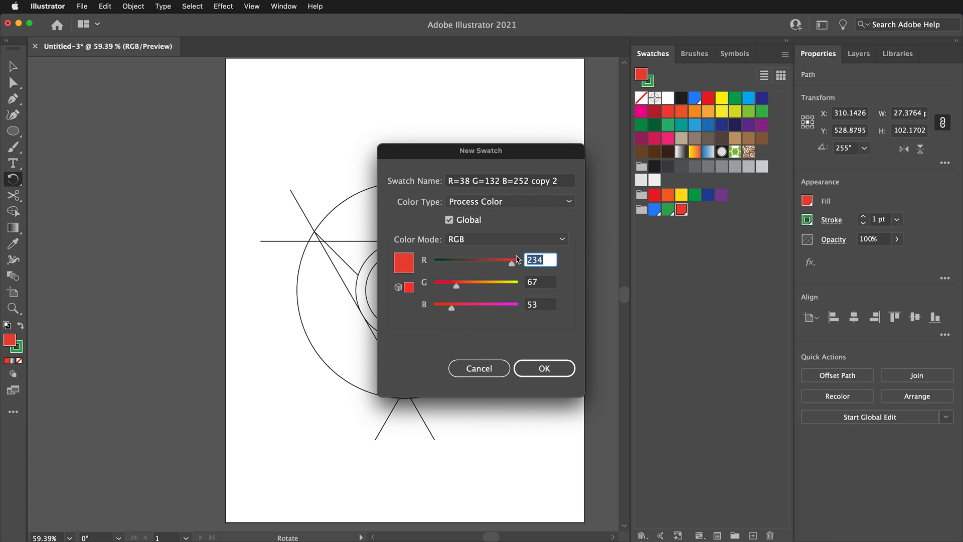
click(540, 281)
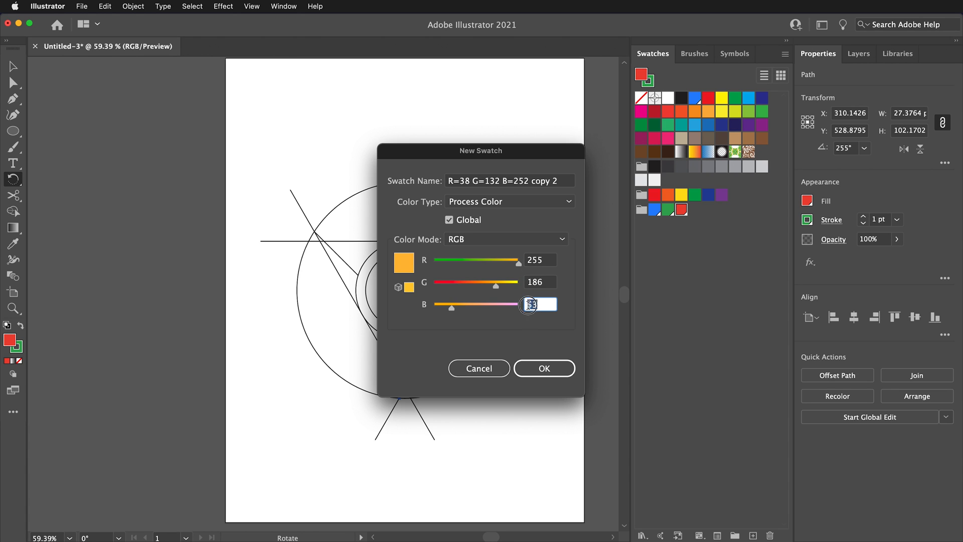
click(543, 368)
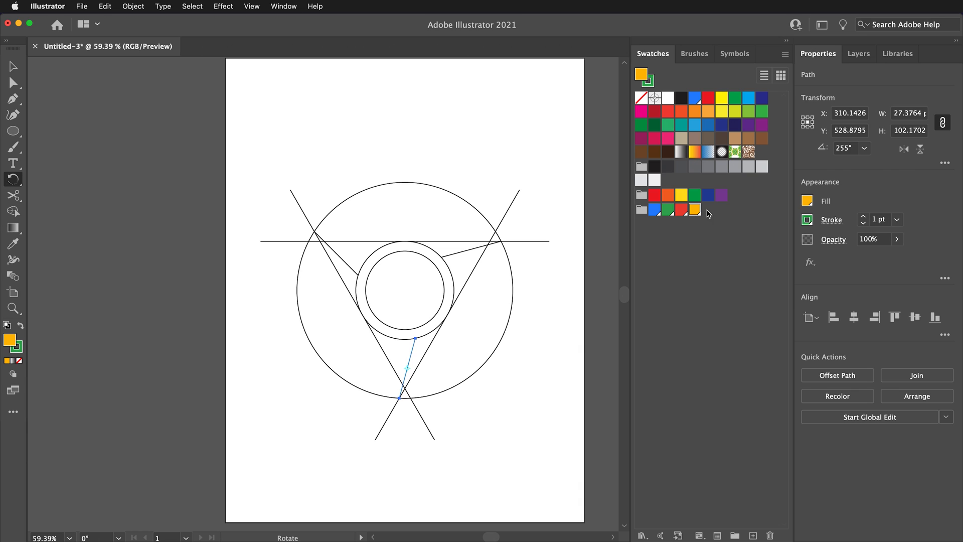
mouse_move(670, 220)
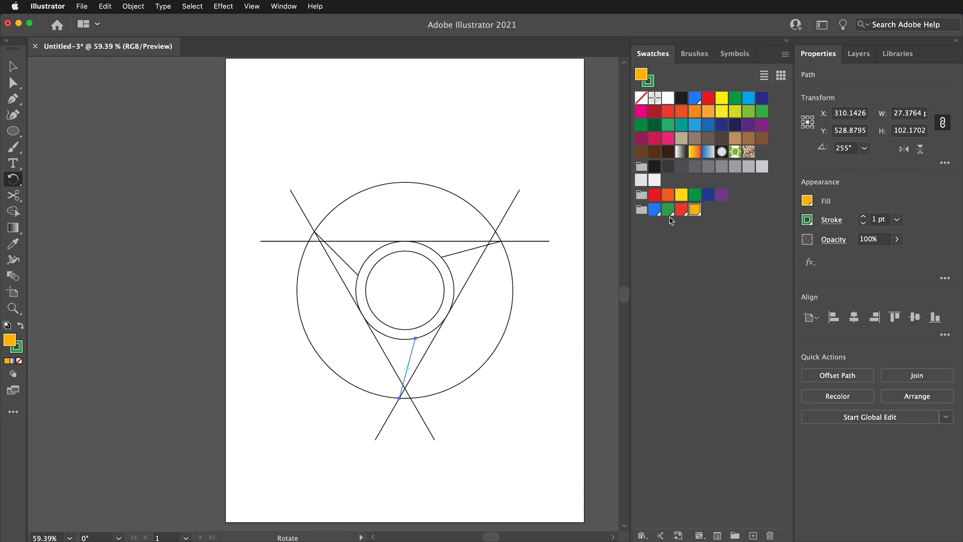
mouse_move(596, 255)
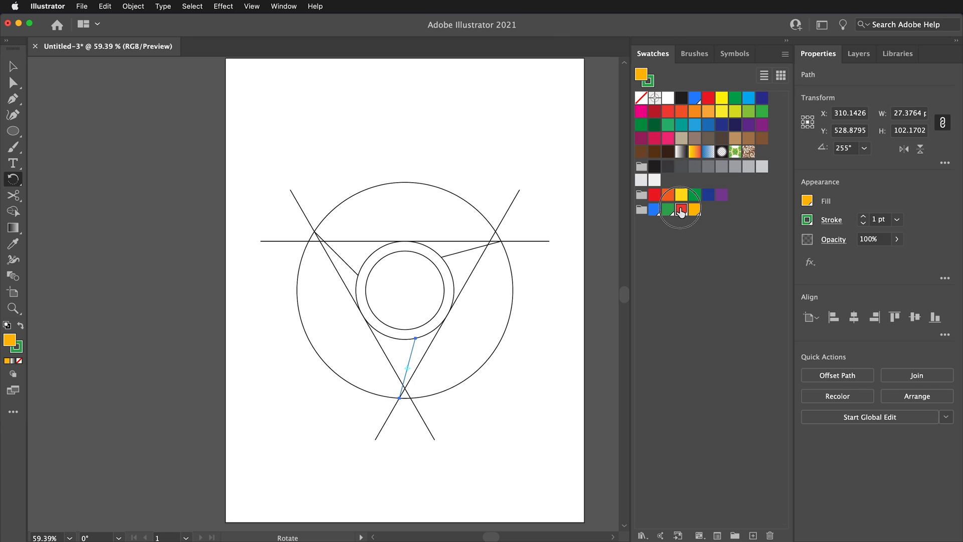
Choose the red CHROME COLORS swatch as the fill for the selected construction paths.
click(681, 208)
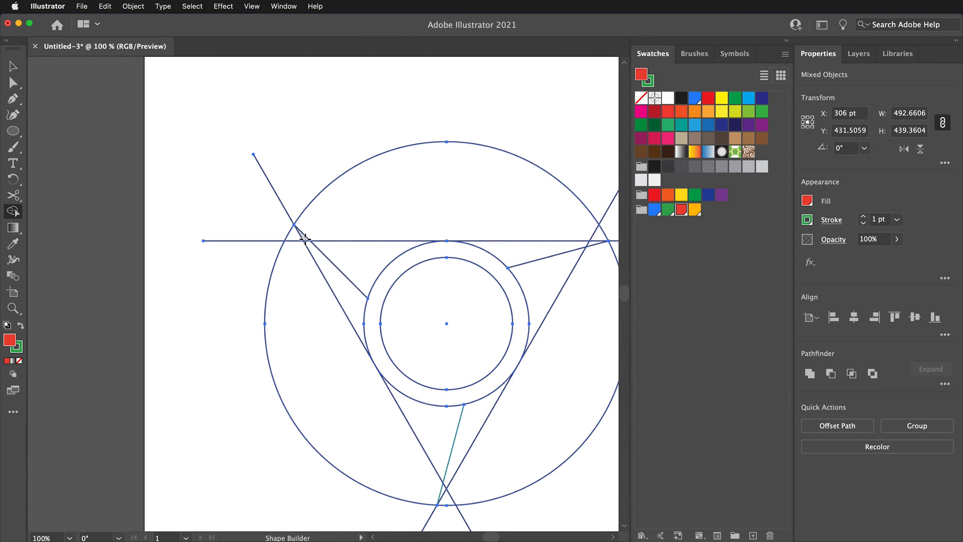
mouse_move(319, 262)
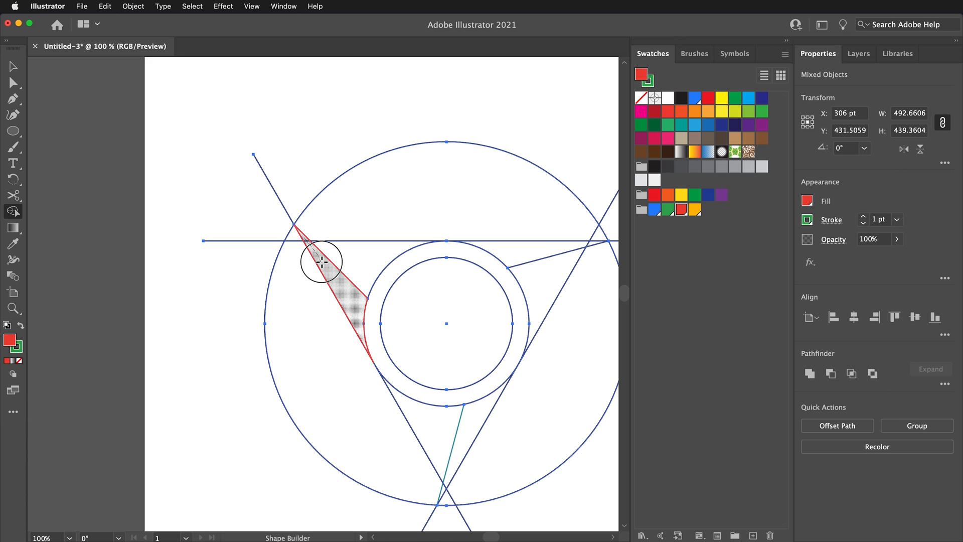
Fill the small left triangle region of the logo with red using Shape Builder.
click(319, 261)
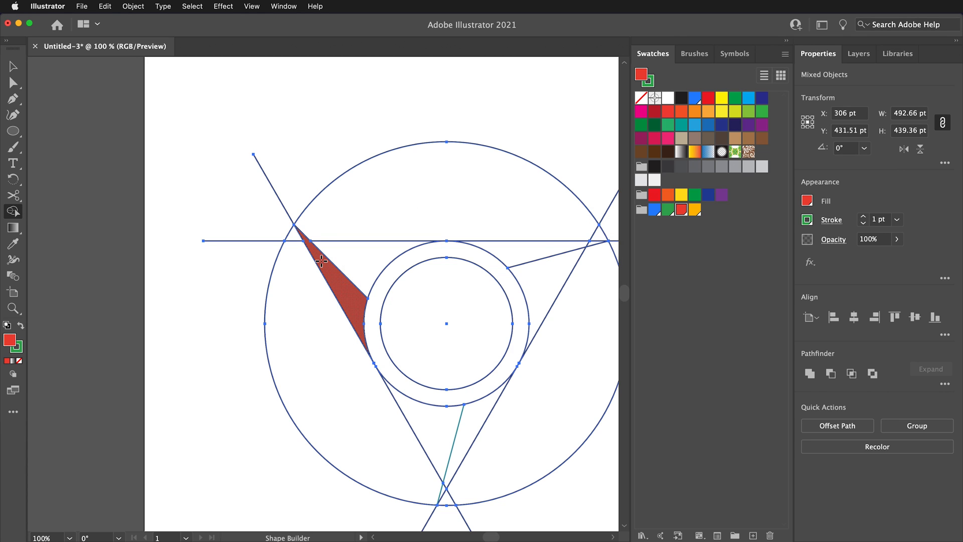
mouse_move(347, 281)
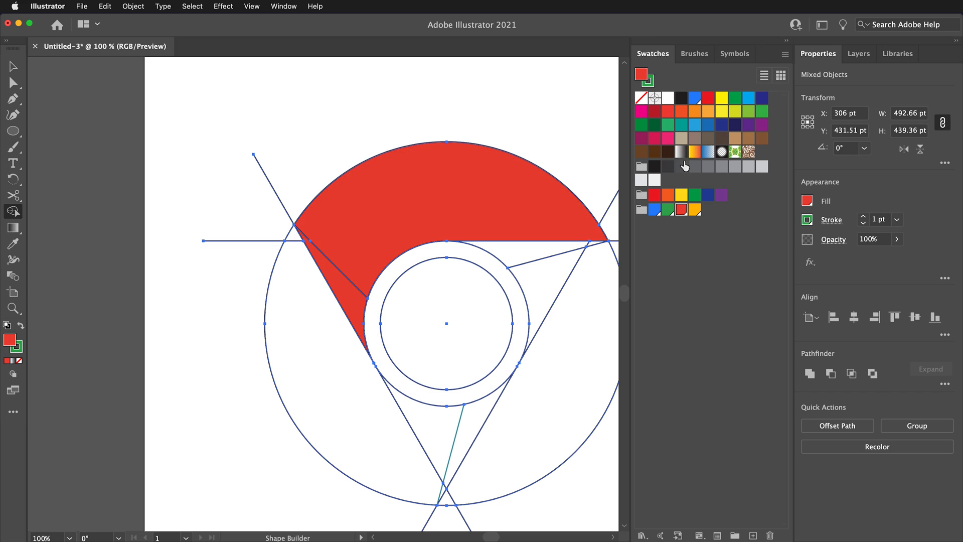
mouse_move(696, 215)
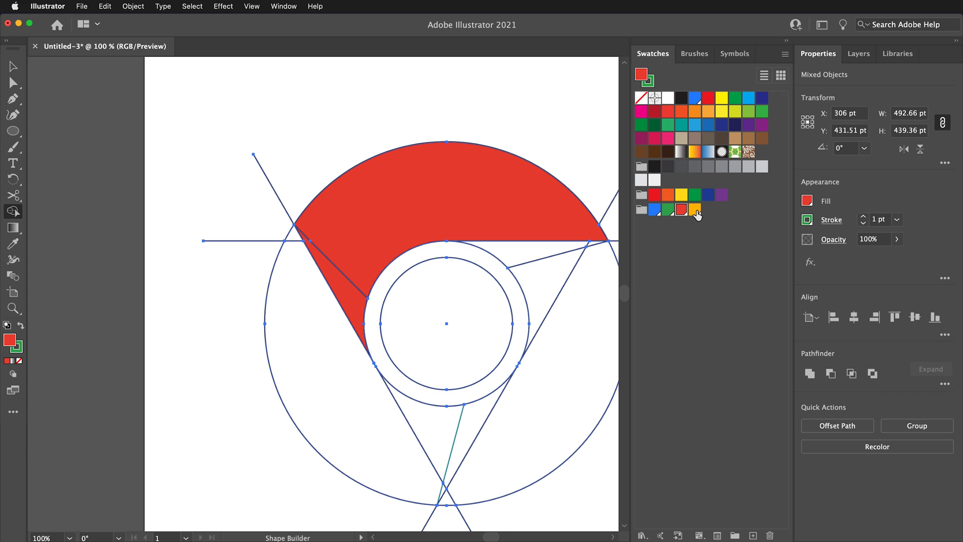
Fill the right outer arc yellow and the lower-left outer arc green.
click(696, 209)
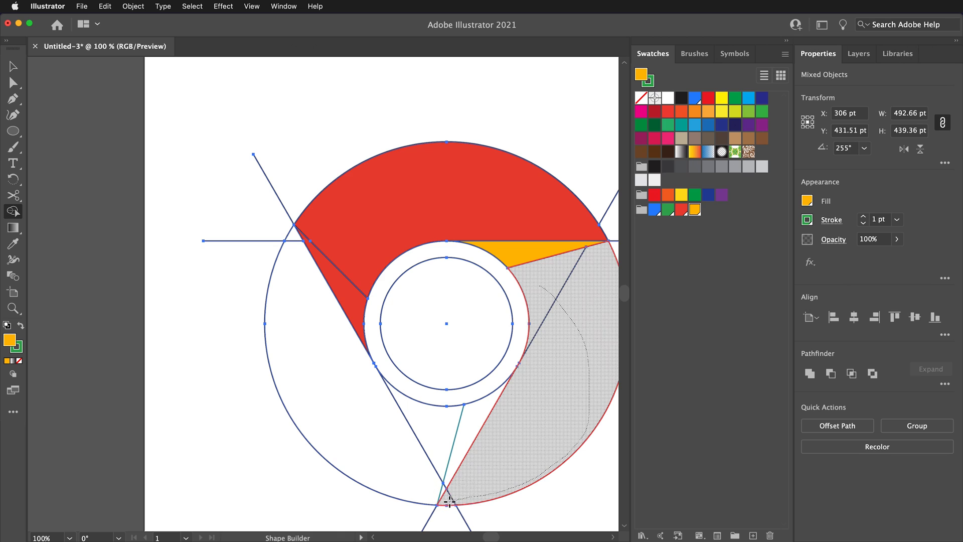
click(556, 368)
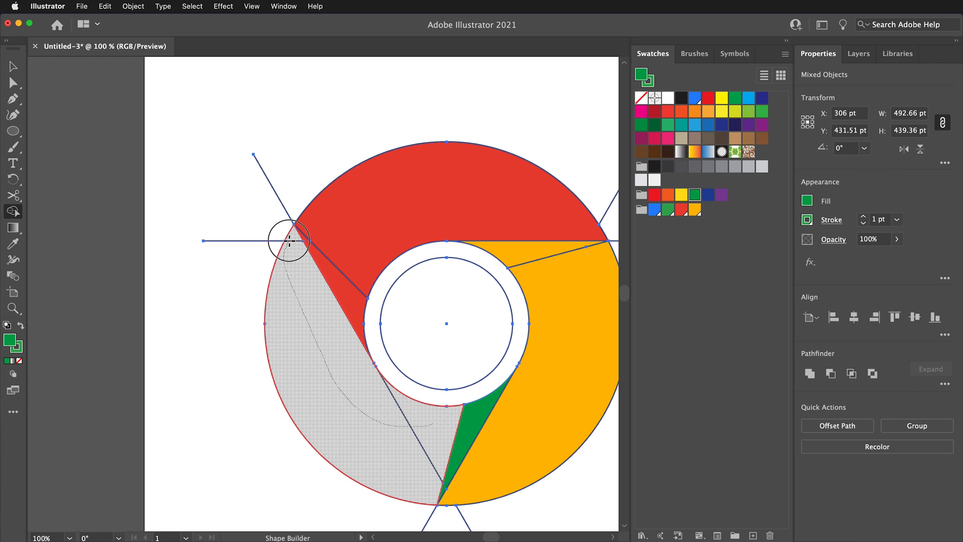
click(289, 240)
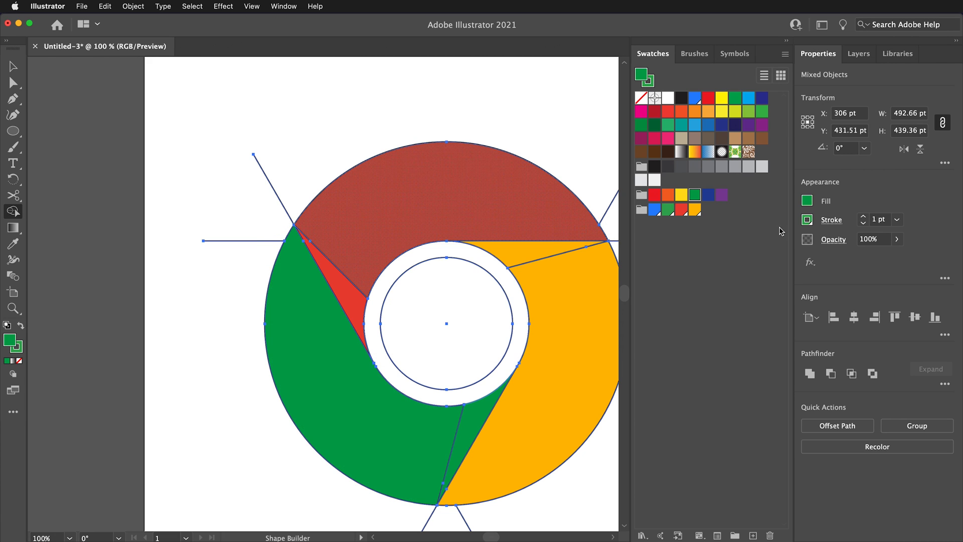
mouse_move(766, 225)
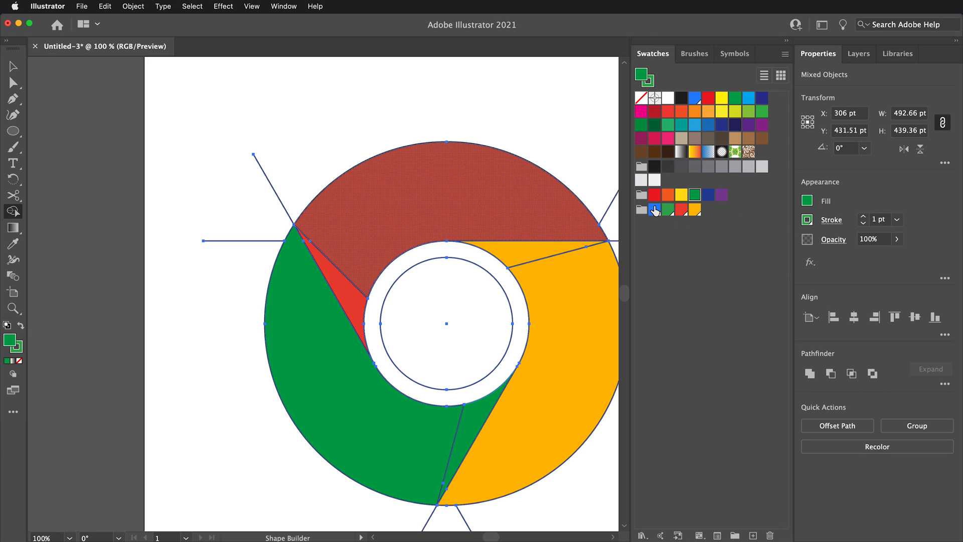
Choose the blue swatch to fill the logo's centre circle.
click(655, 210)
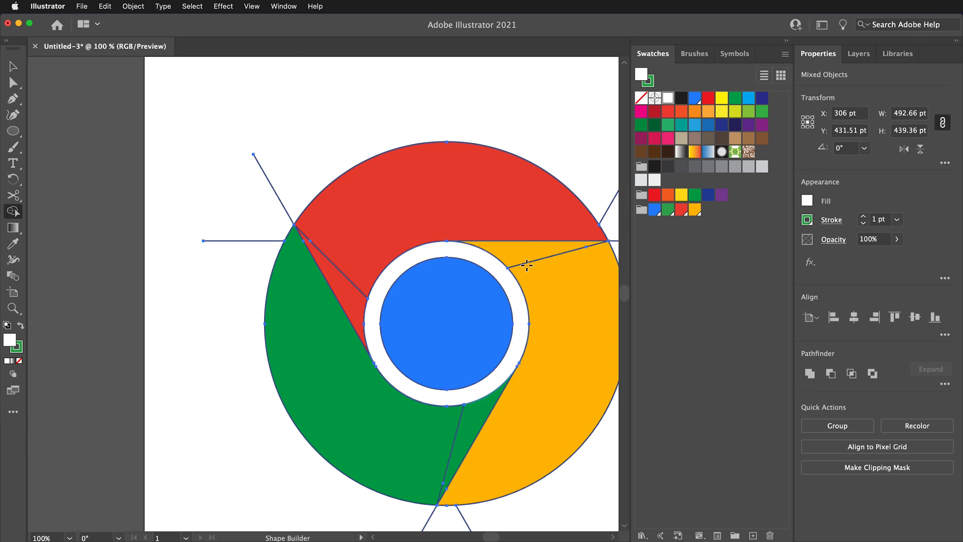
mouse_move(658, 115)
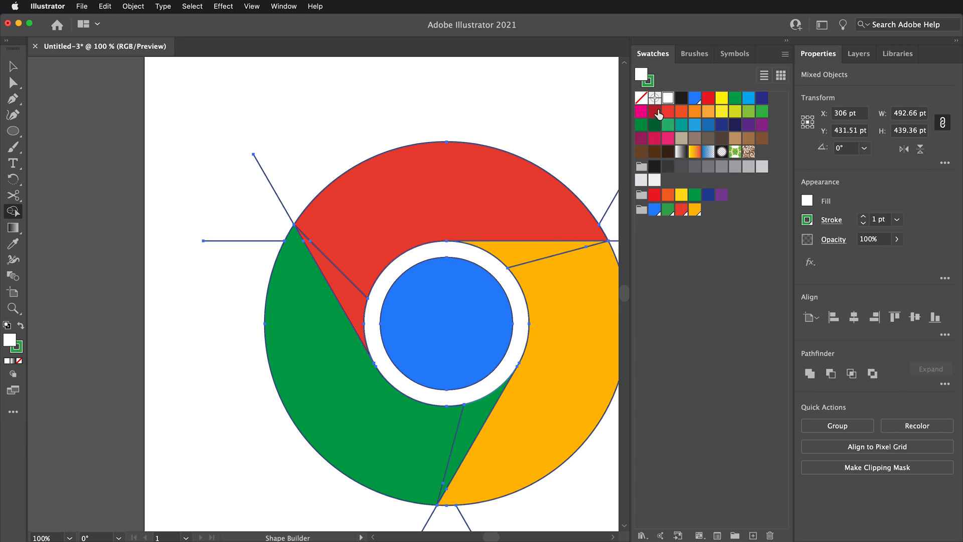
mouse_move(340, 306)
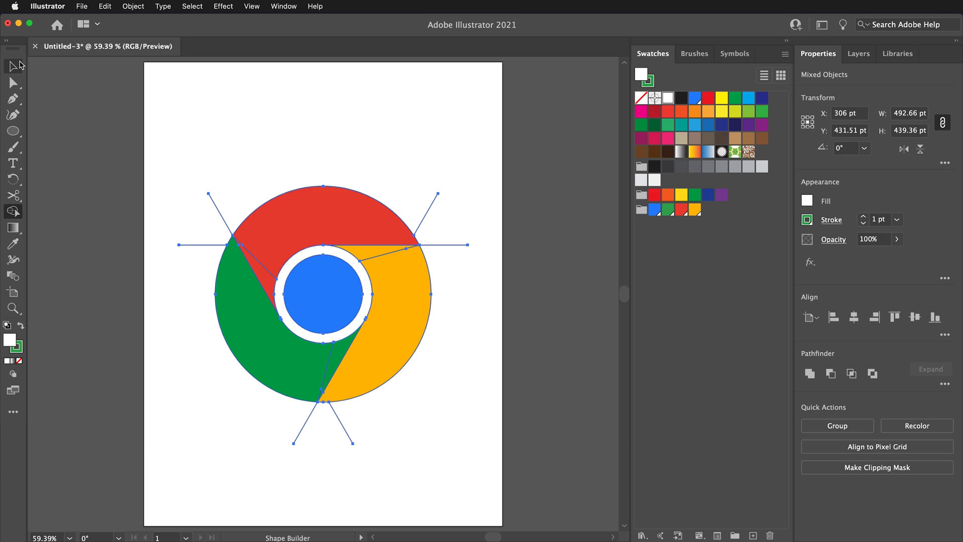
Select the stray construction line ends outside the circle for deletion with the Selection tool.
click(12, 66)
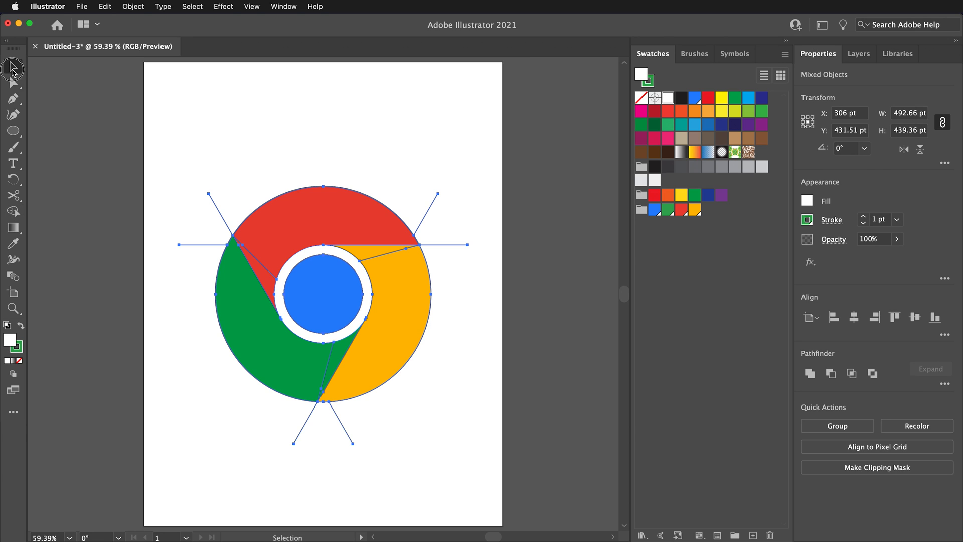
click(220, 213)
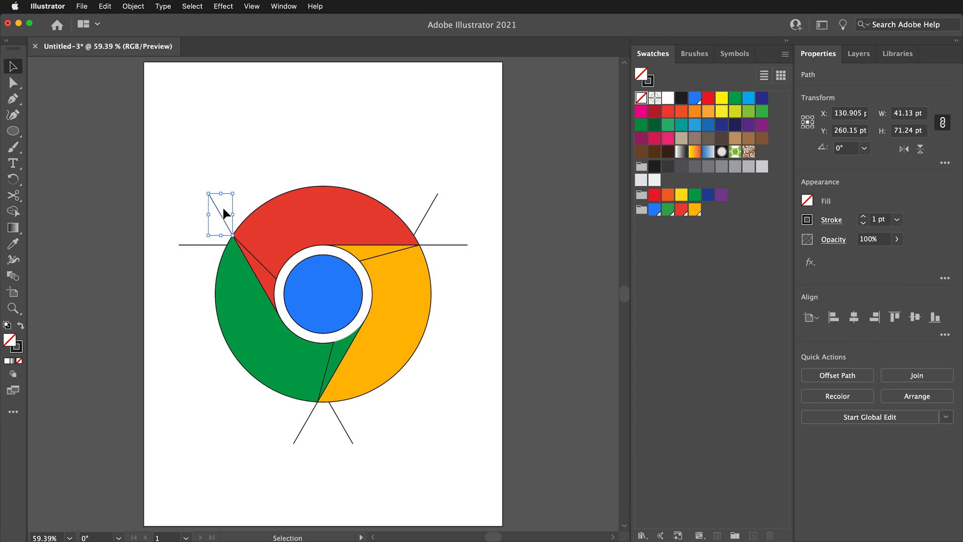
click(305, 429)
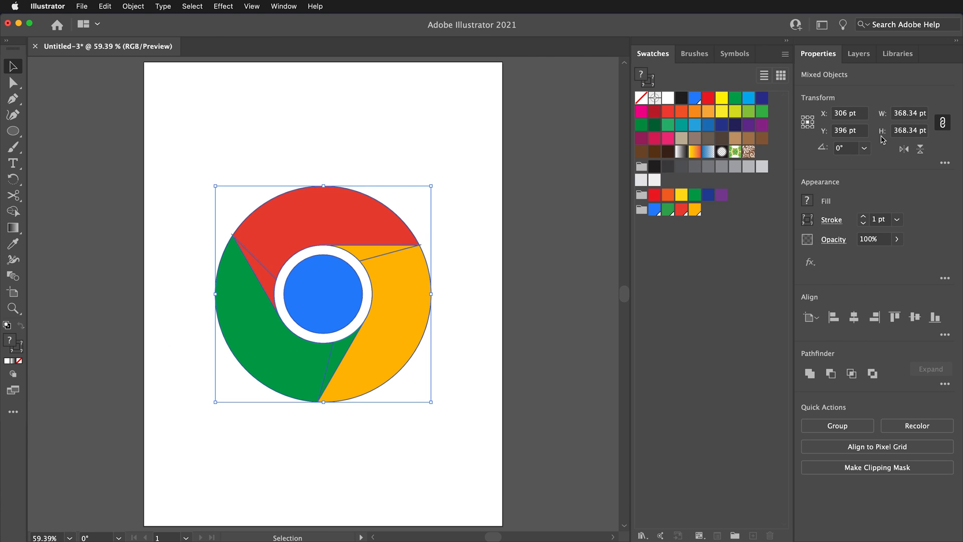
mouse_move(851, 230)
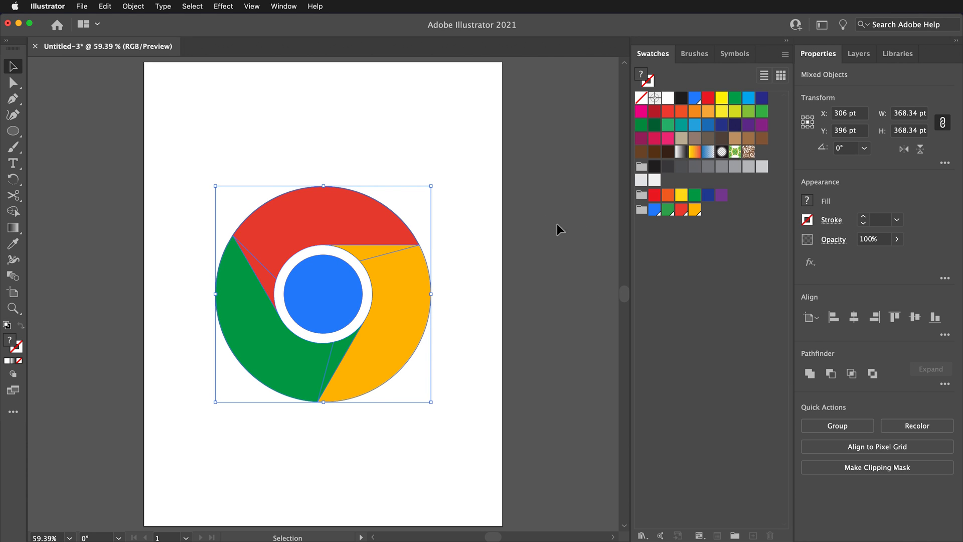
mouse_move(226, 138)
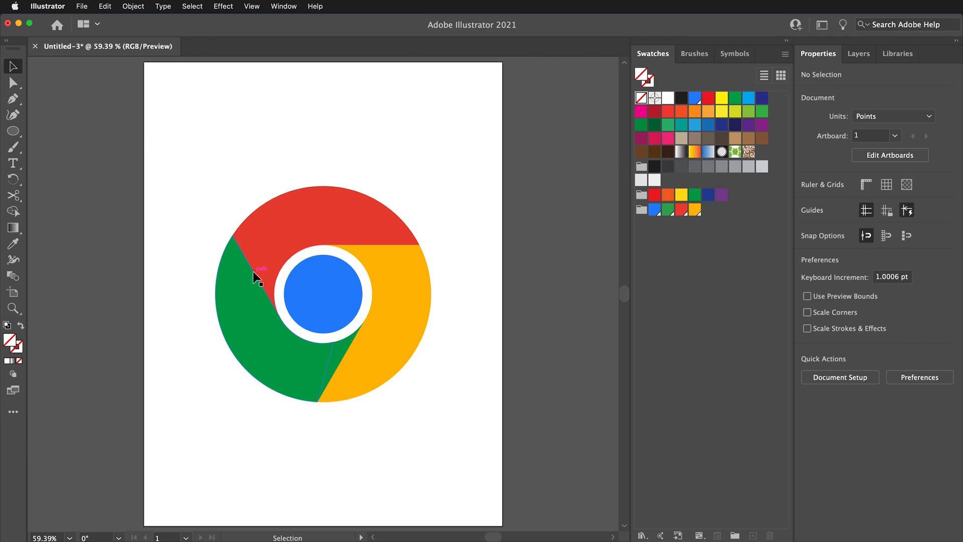
Make the three sliver triangles black at 15% opacity as subtle shadows.
click(344, 356)
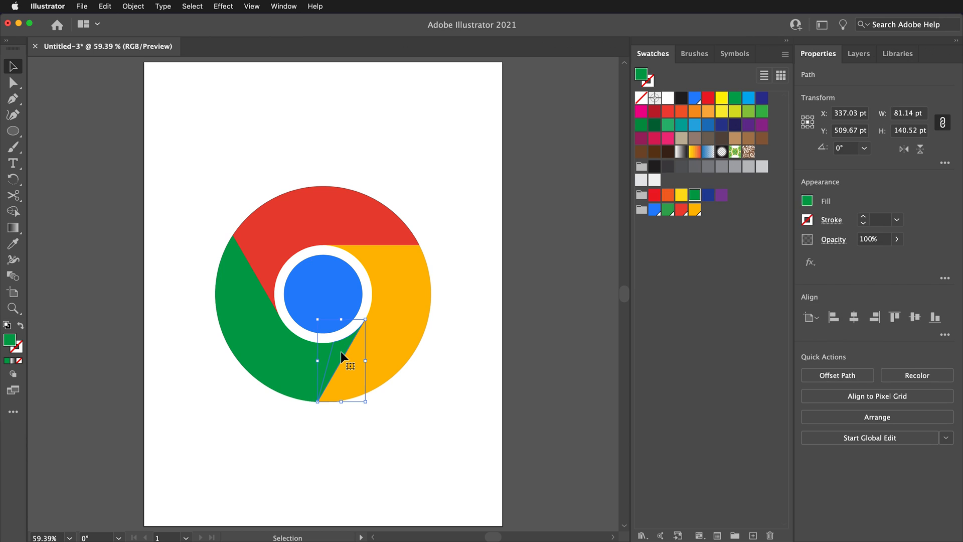
mouse_move(341, 353)
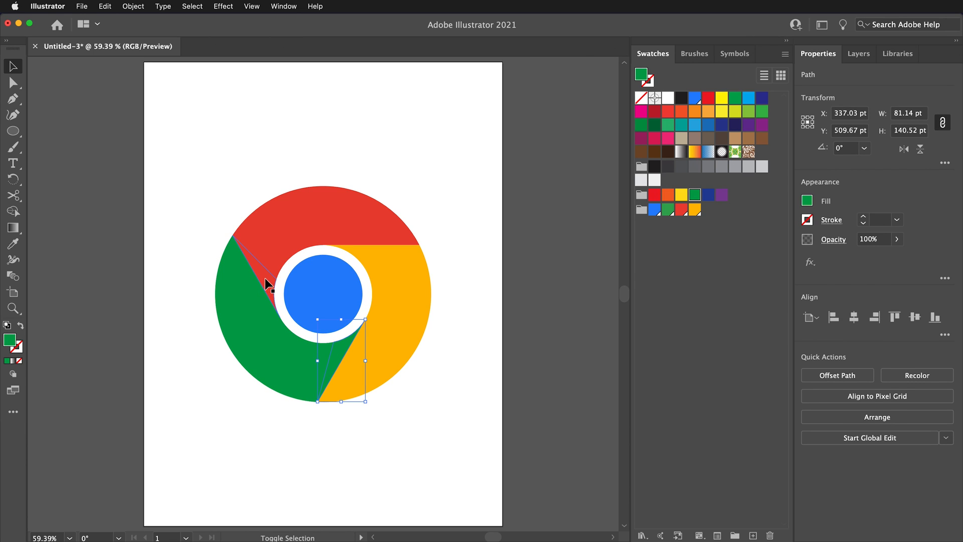
click(365, 258)
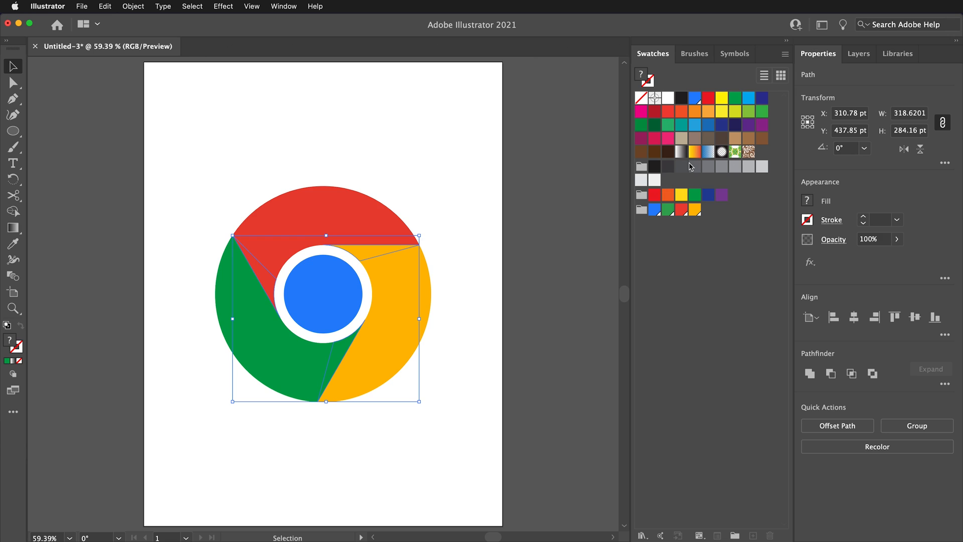
mouse_move(693, 166)
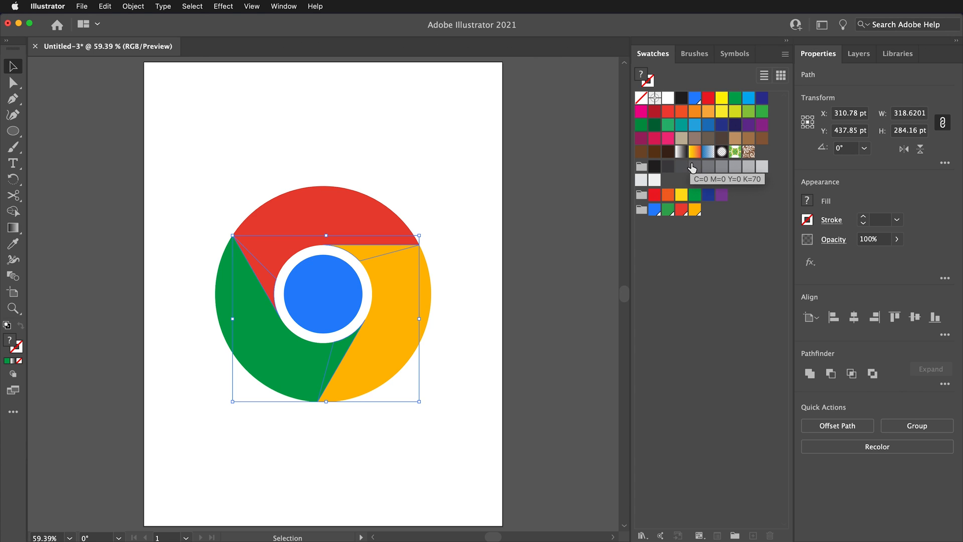
mouse_move(691, 171)
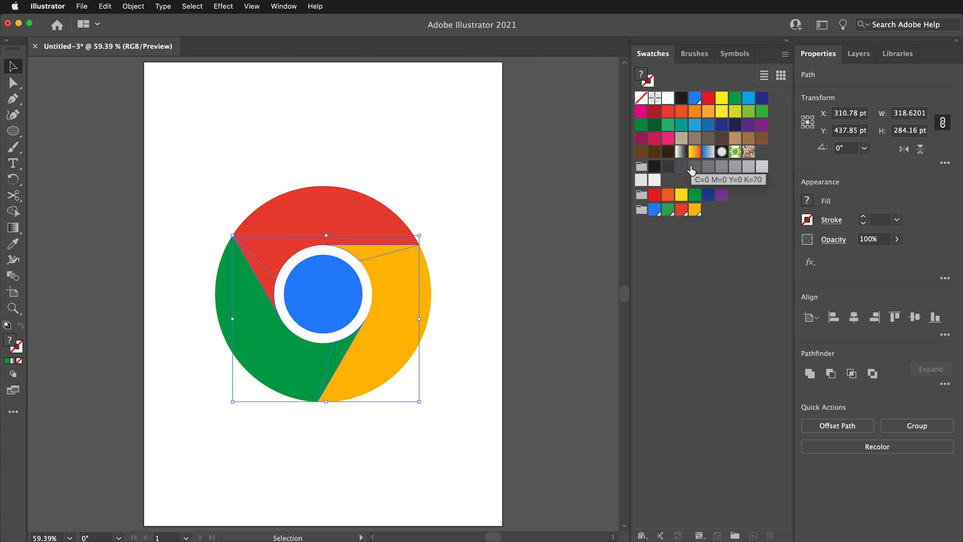
mouse_move(795, 194)
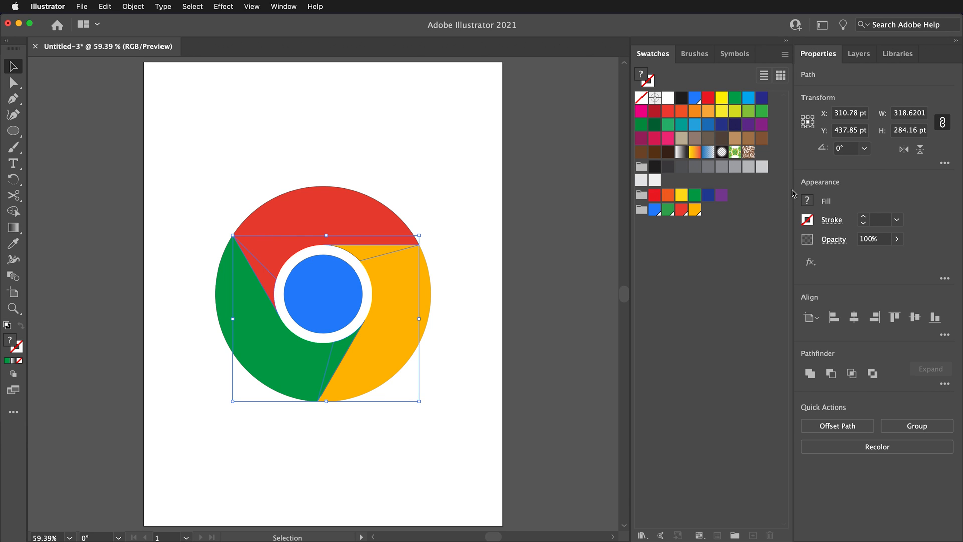
mouse_move(809, 205)
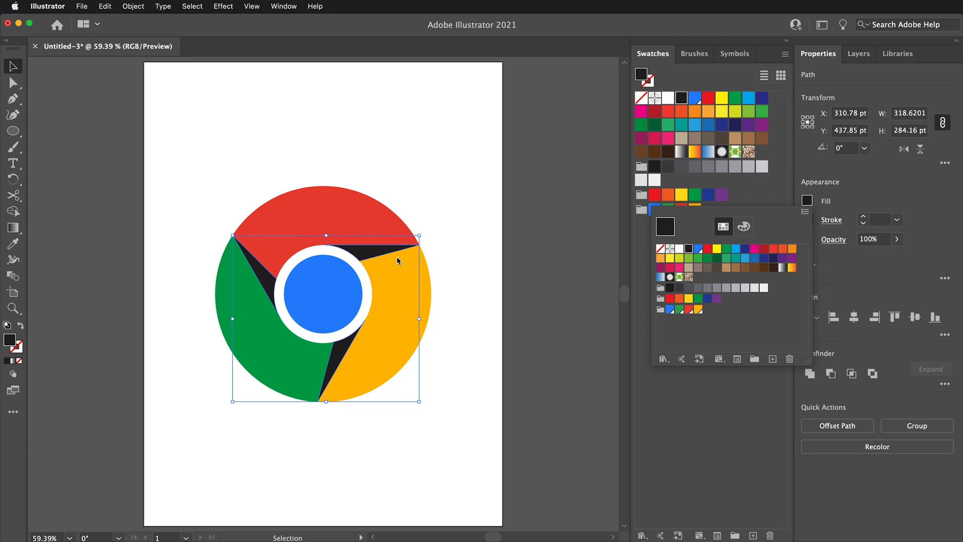
click(899, 238)
text(15)
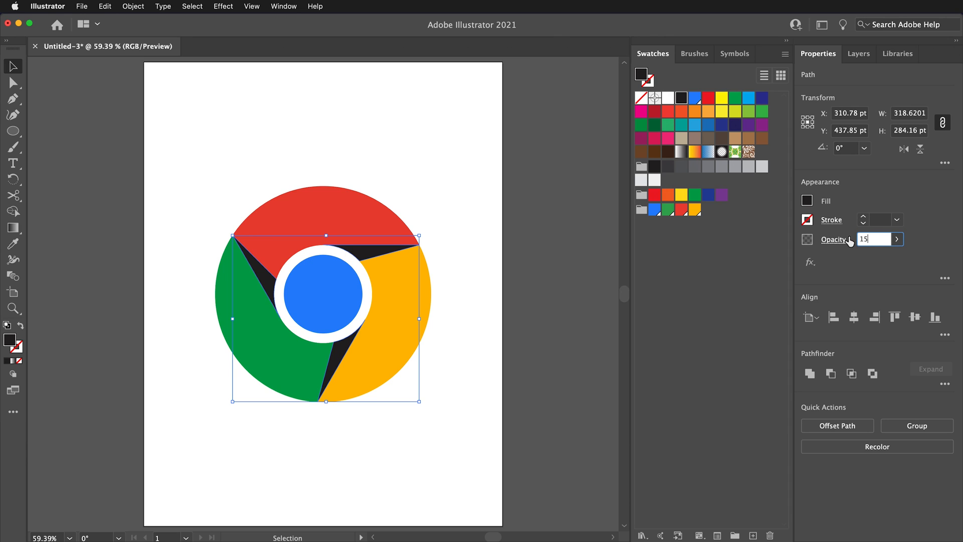
click(449, 141)
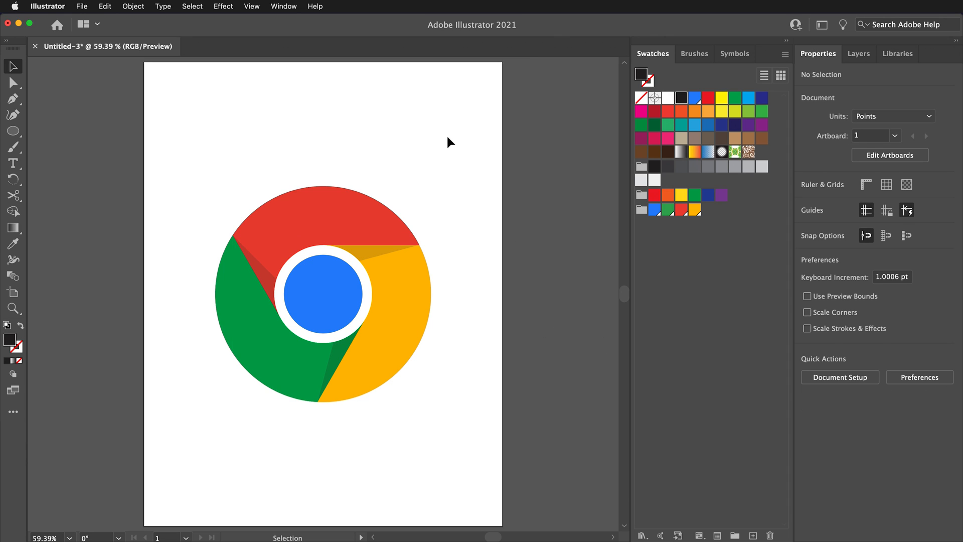
mouse_move(404, 148)
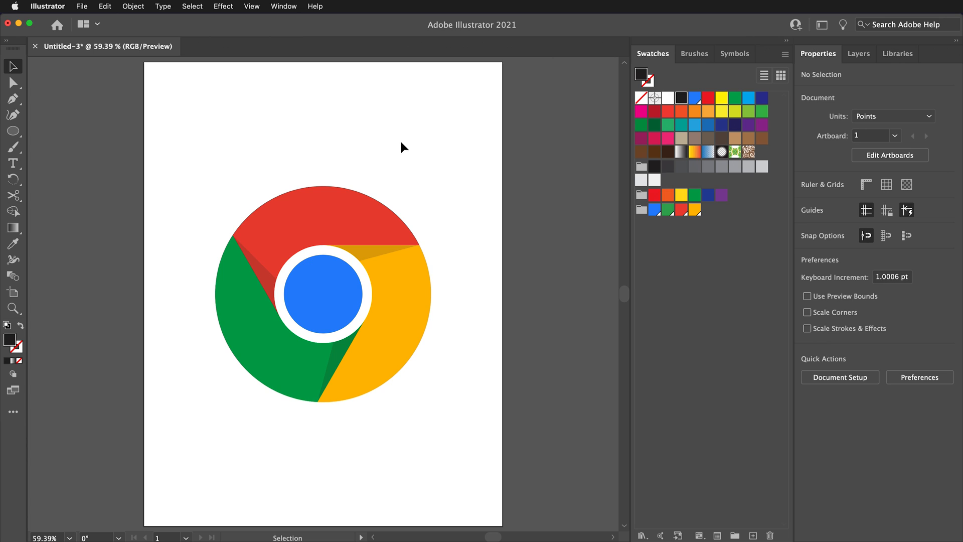
mouse_move(502, 105)
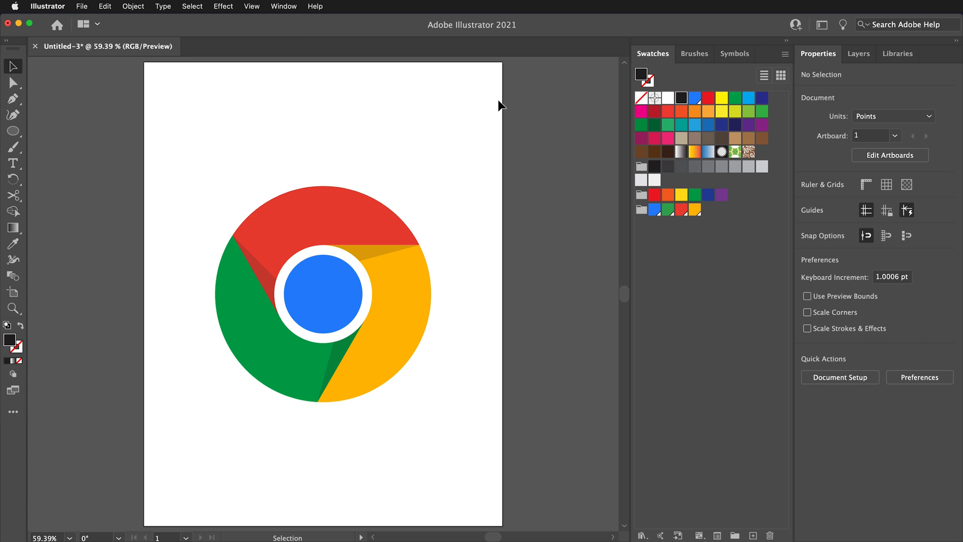
mouse_move(210, 124)
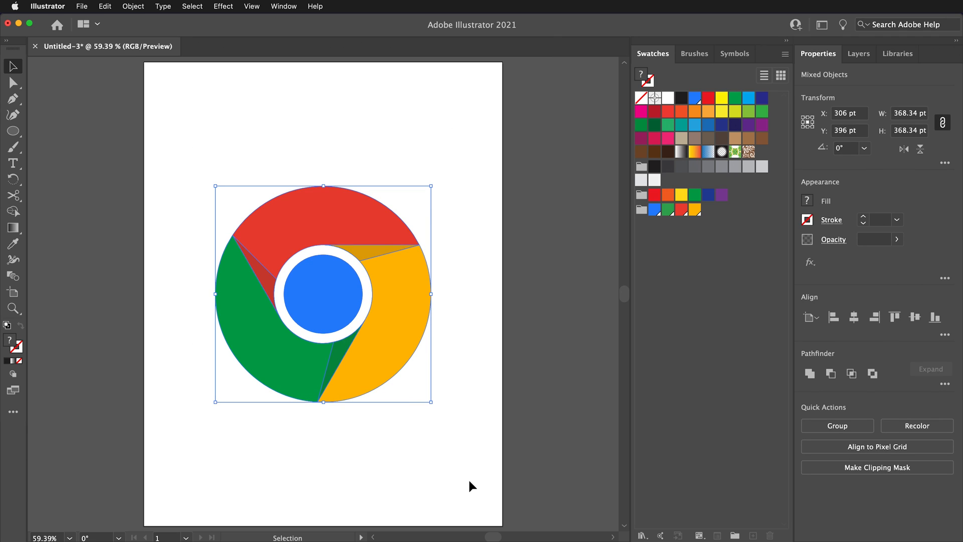
Group all the coloured sections and shadows into one logo object and deselect.
click(837, 425)
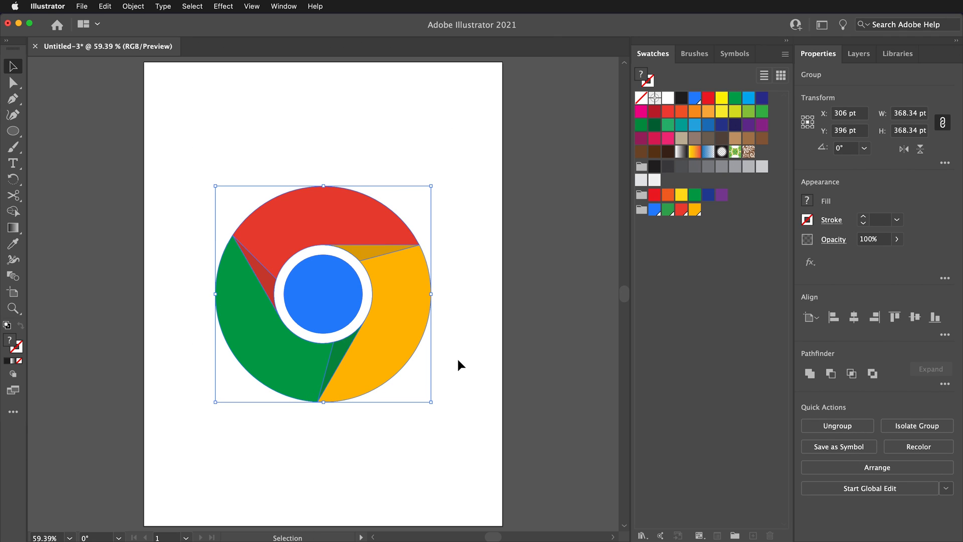
click(307, 446)
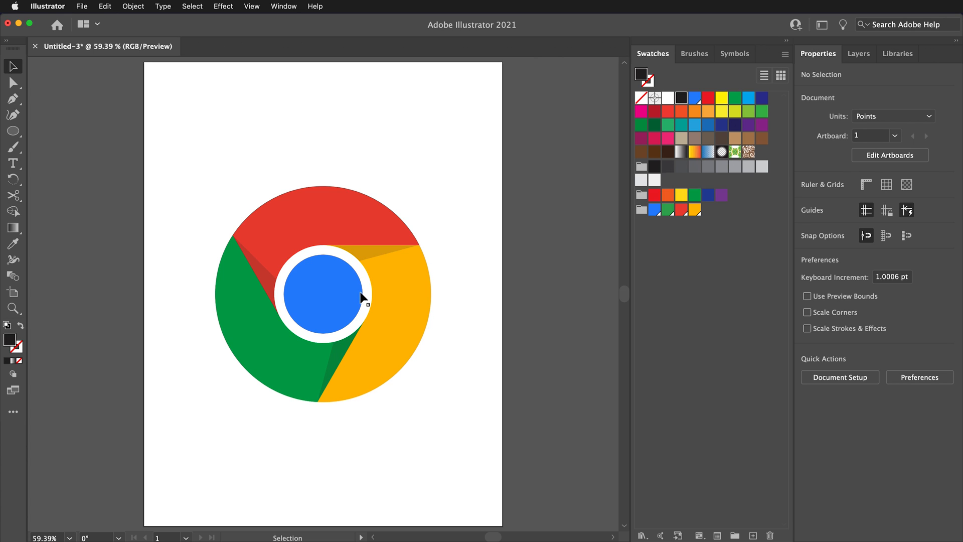
mouse_move(495, 248)
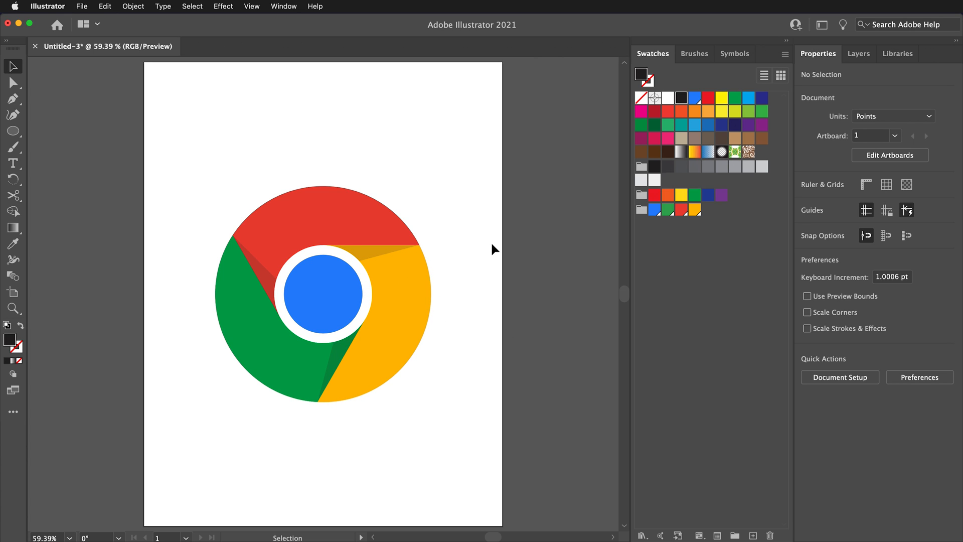